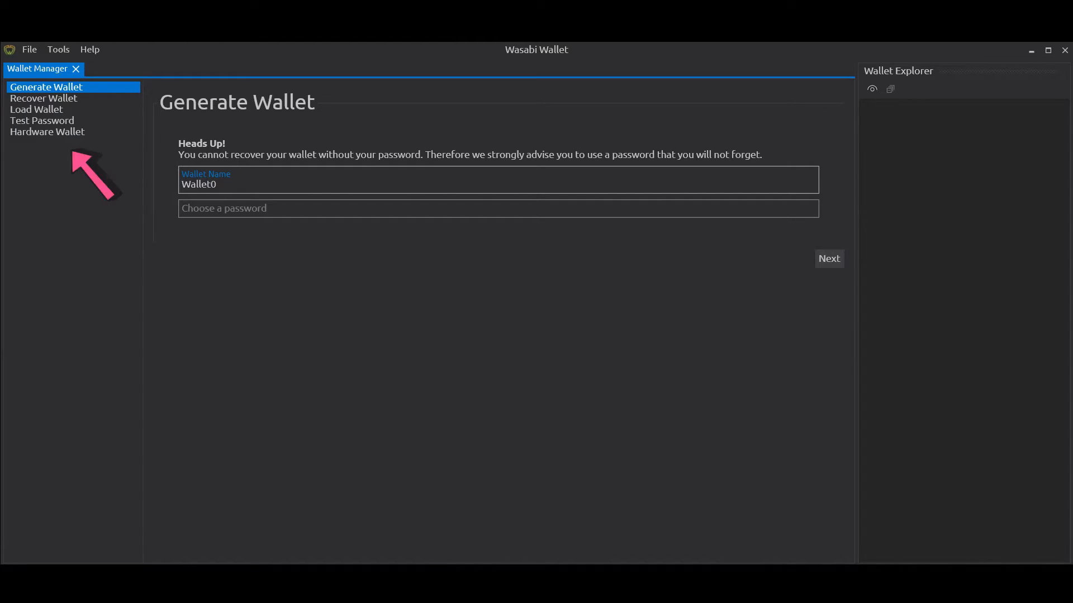
Step: Search for hardware wallets in Wallet Manager and load the detected Coldcard
left_click(47, 131)
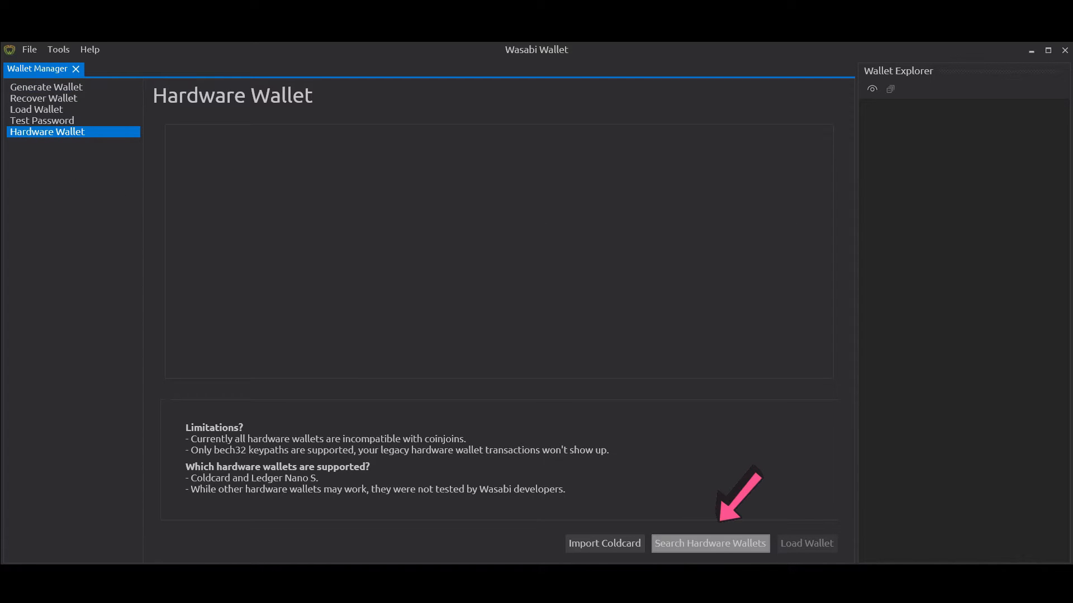
left_click(708, 543)
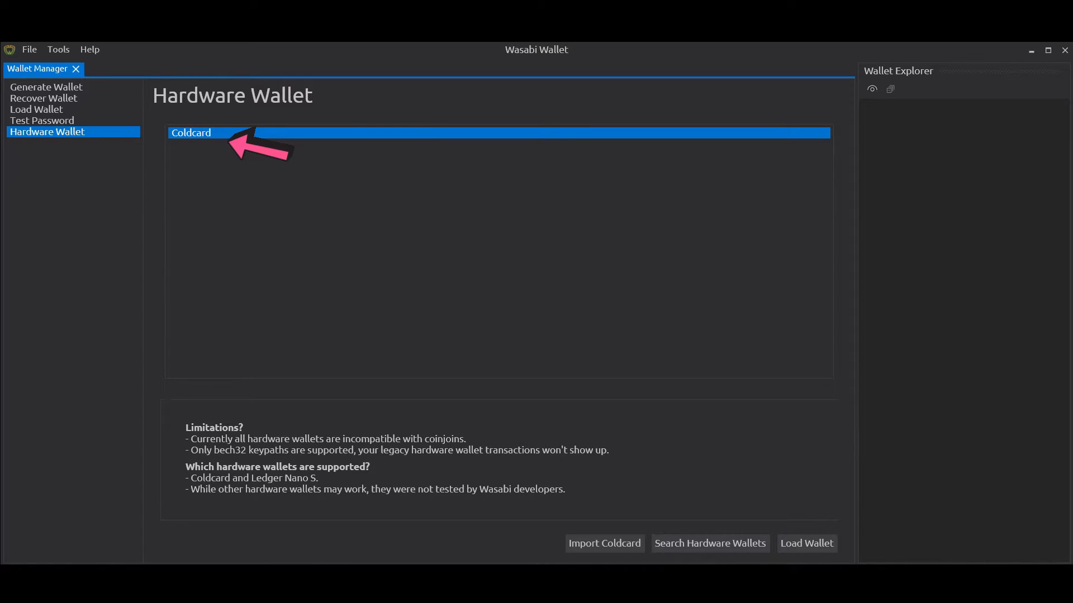
left_click(806, 543)
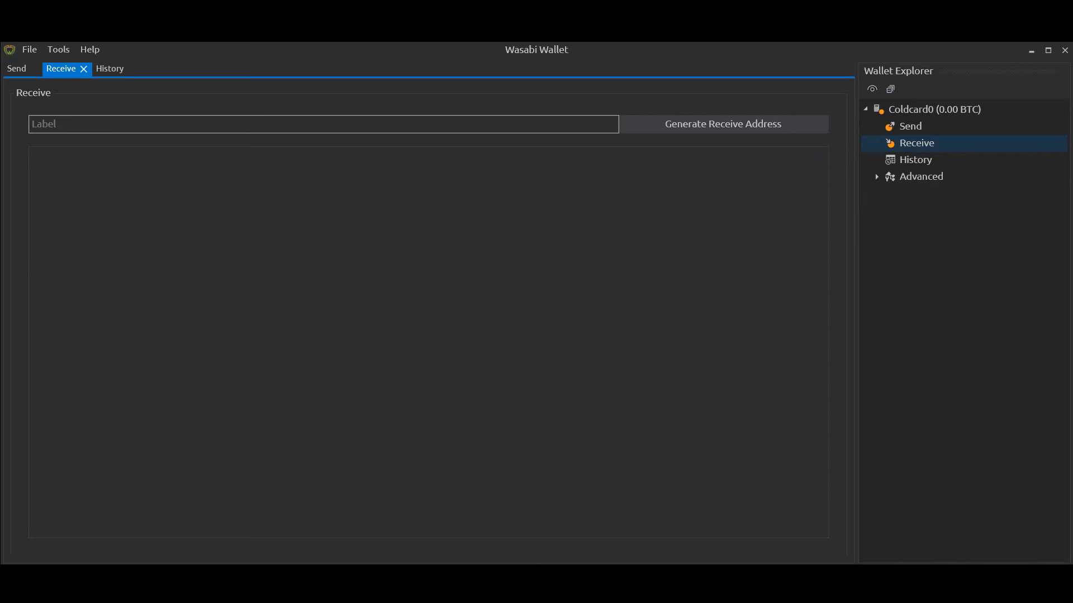
Step: Start generating a new wallet and name it 'CoinJoin Wallet'
left_click(909, 127)
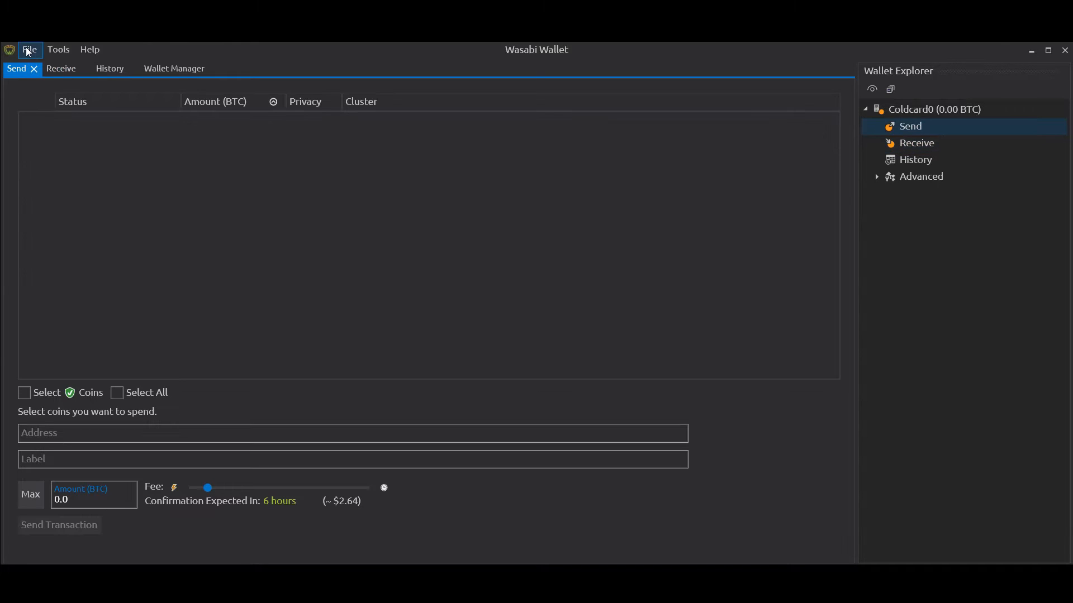
left_click(29, 49)
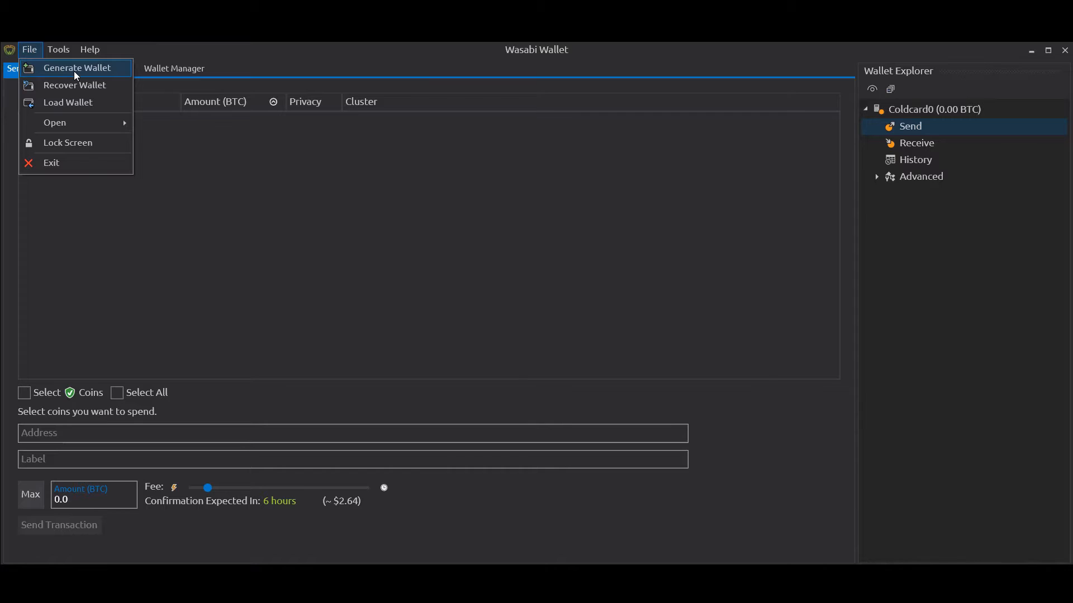
left_click(78, 69)
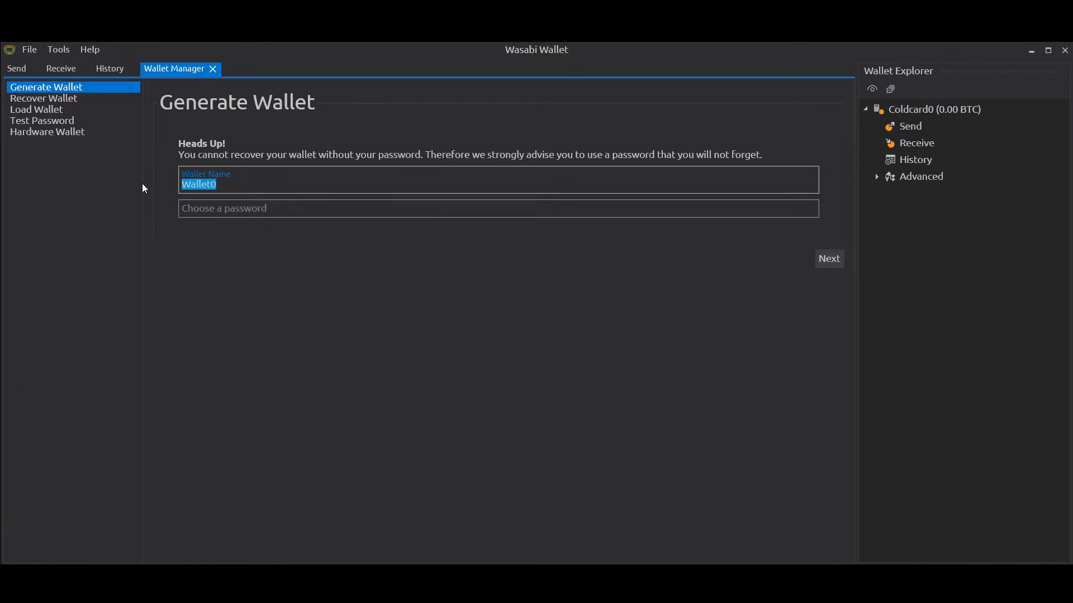
type("Coin.J")
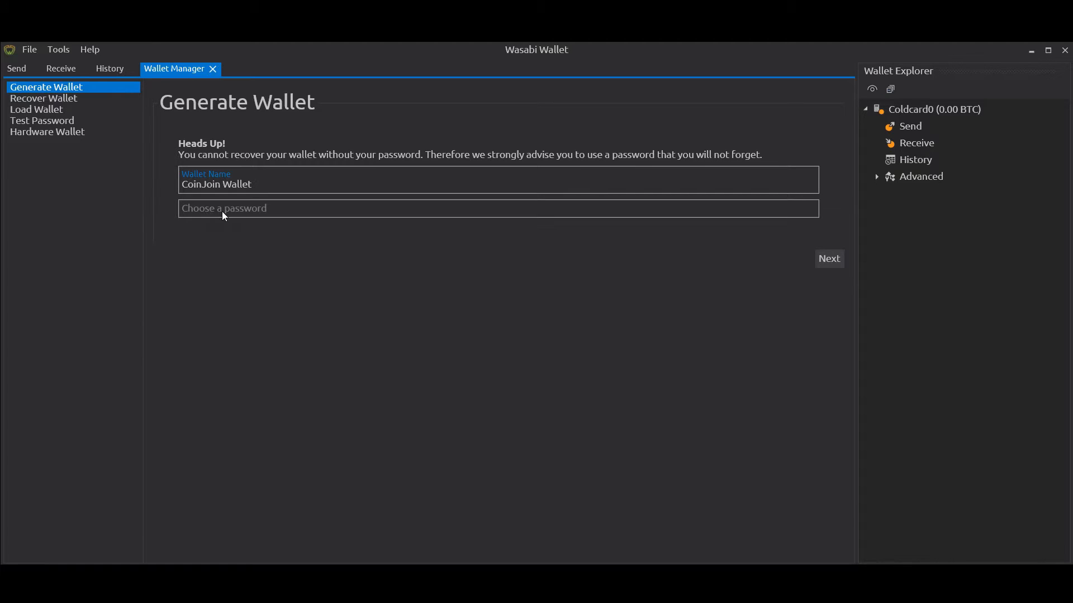
mouse_move(225, 219)
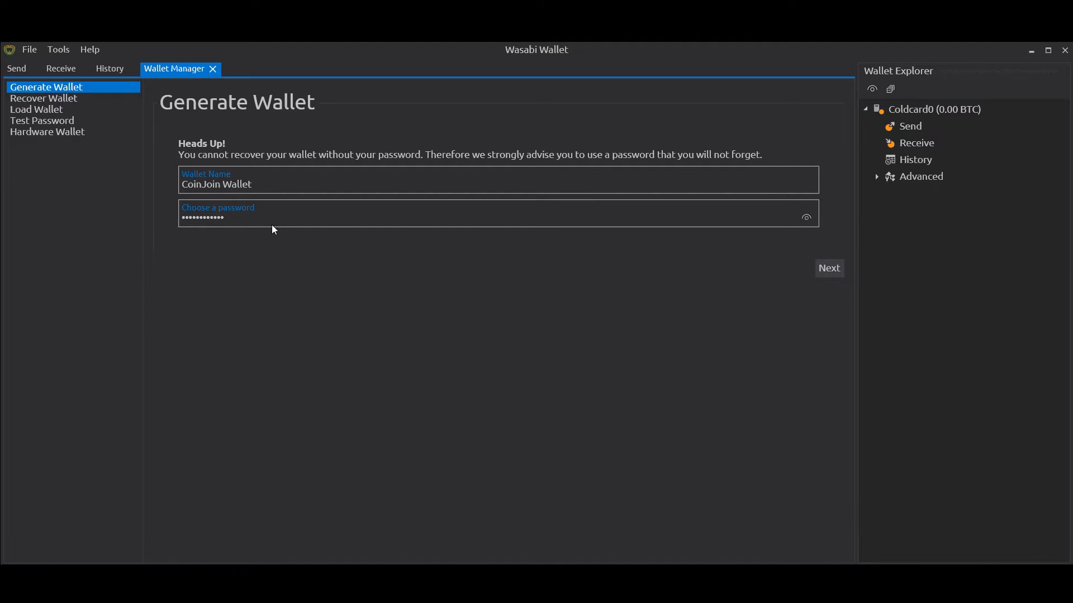
Step: Confirm the recovery words, generate the CoinJoin Wallet and load it
left_click(828, 268)
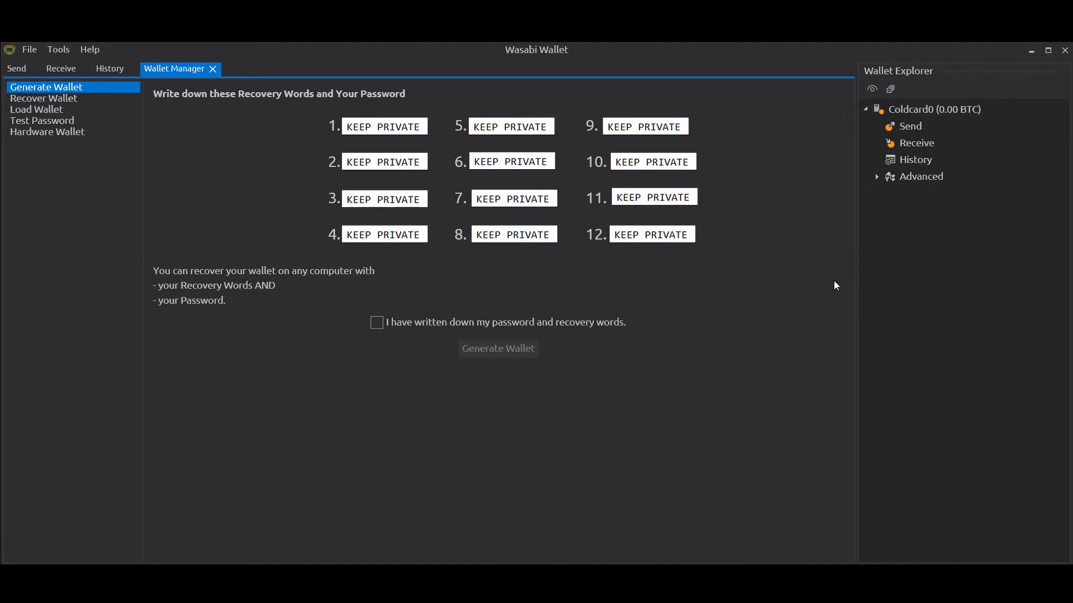
mouse_move(494, 412)
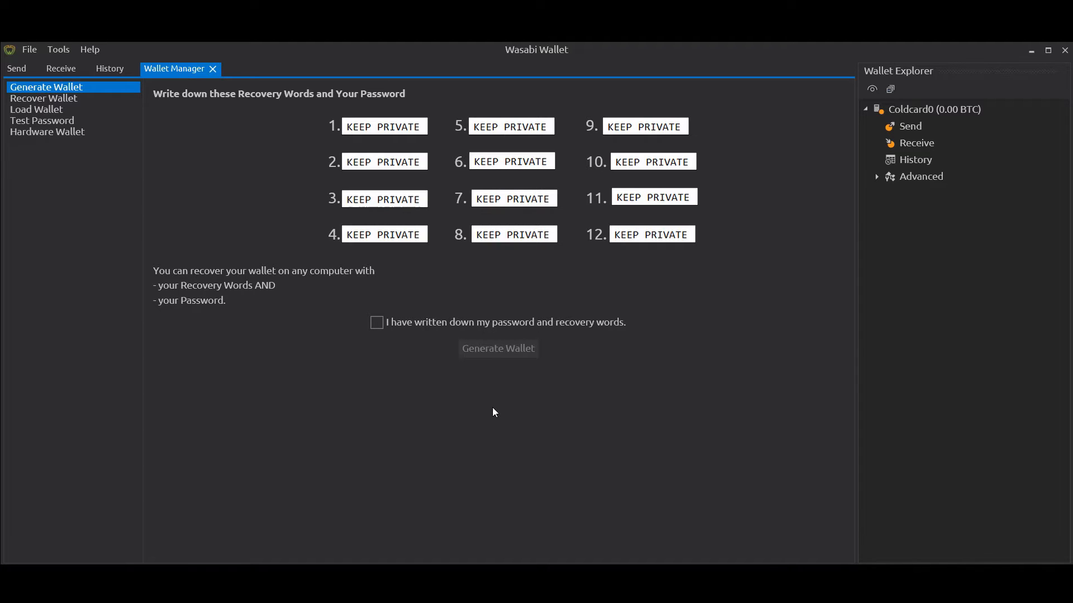
left_click(376, 322)
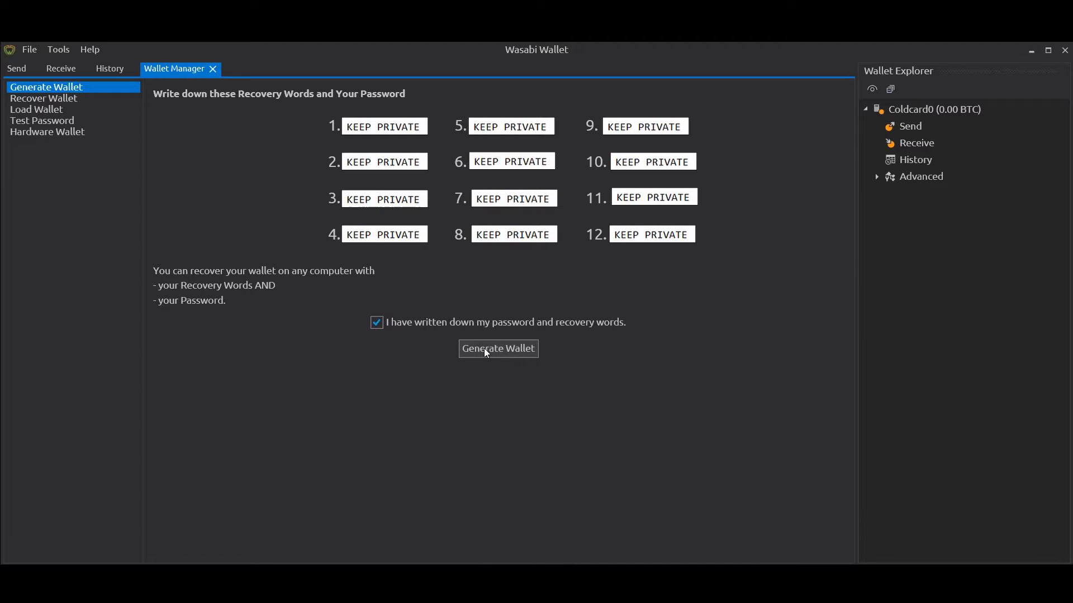
left_click(499, 349)
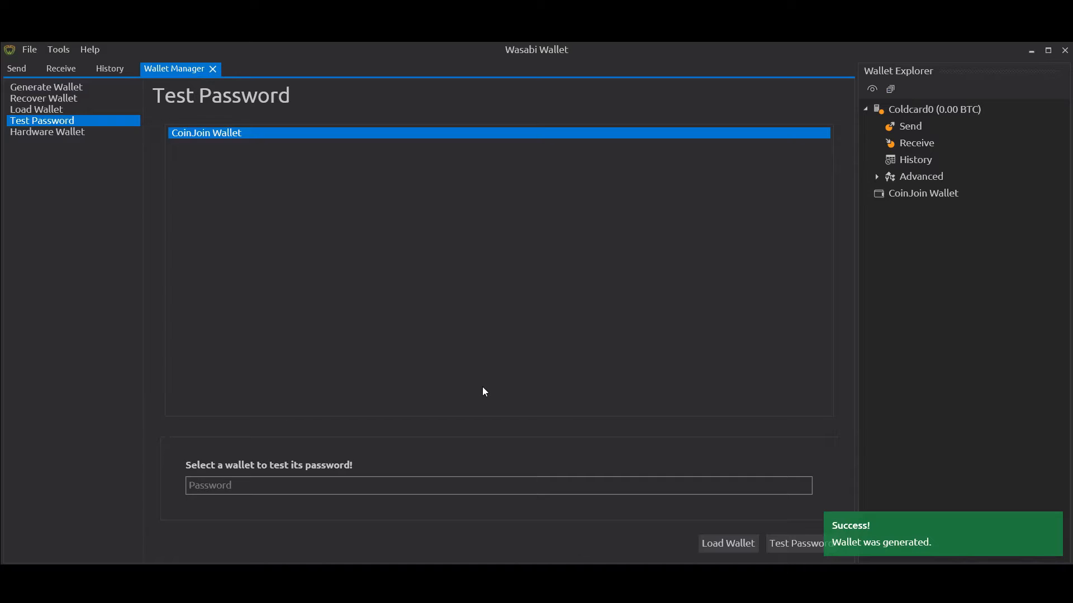
left_click(915, 176)
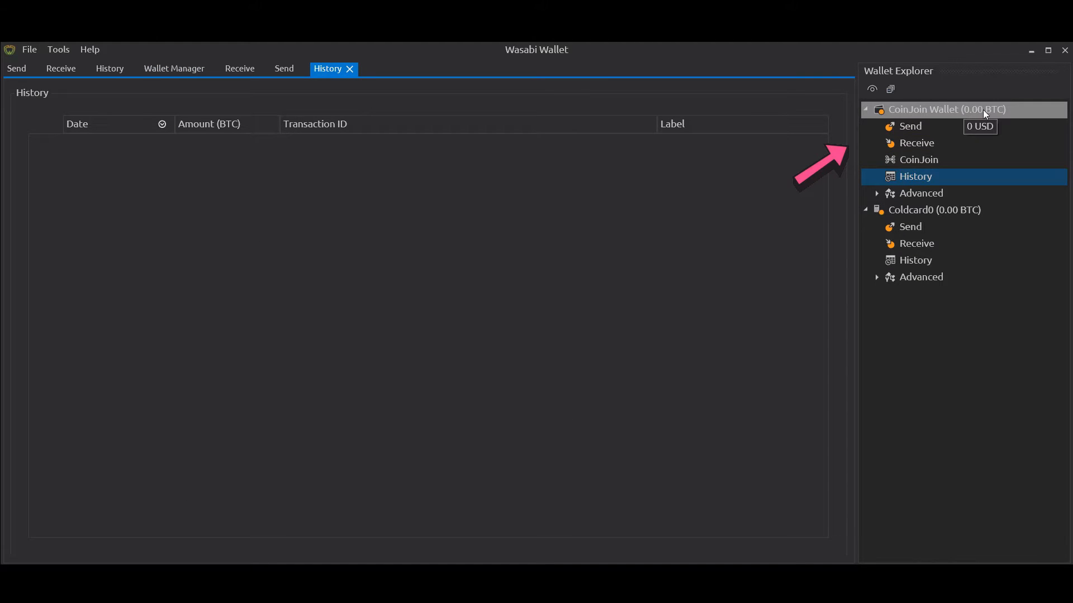
Step: Enter the receive label 'CoinJoin Demo Transaction to Coldcard' for the CoinJoin Wallet
left_click(917, 143)
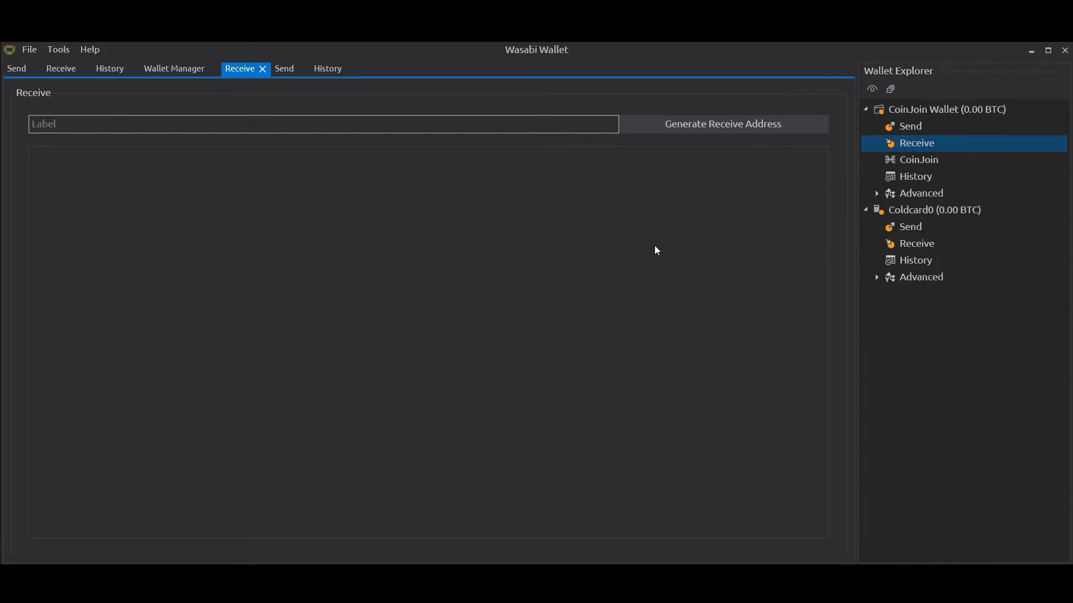
mouse_move(627, 252)
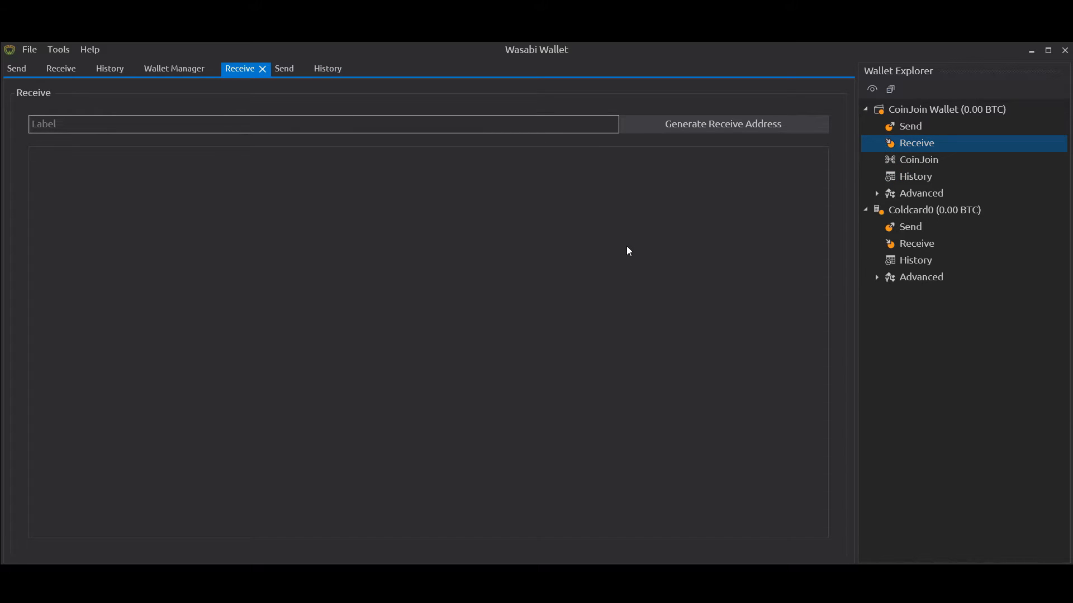
mouse_move(382, 127)
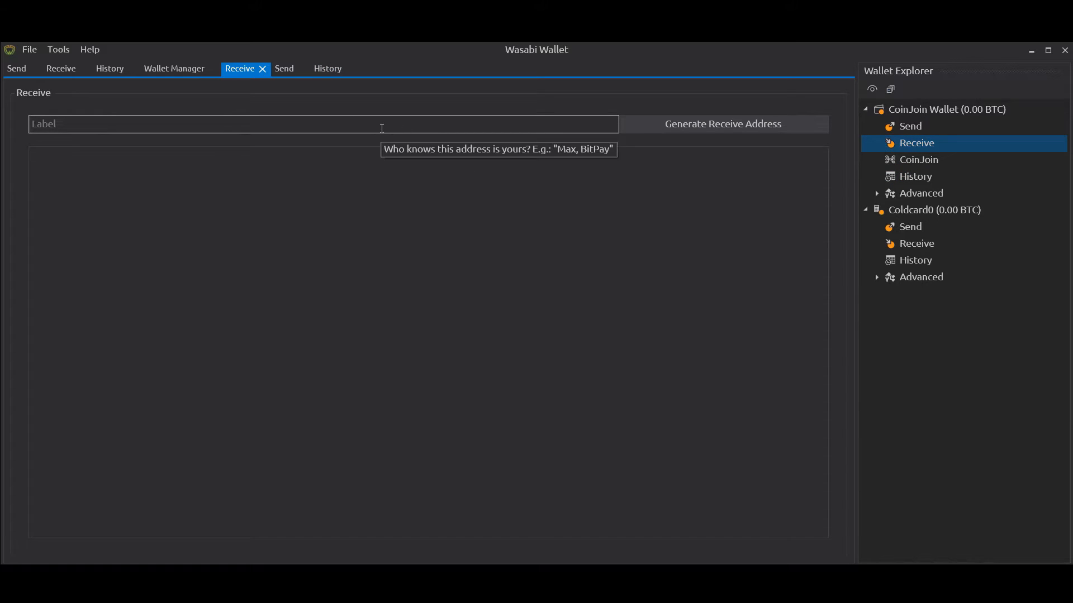
mouse_move(671, 138)
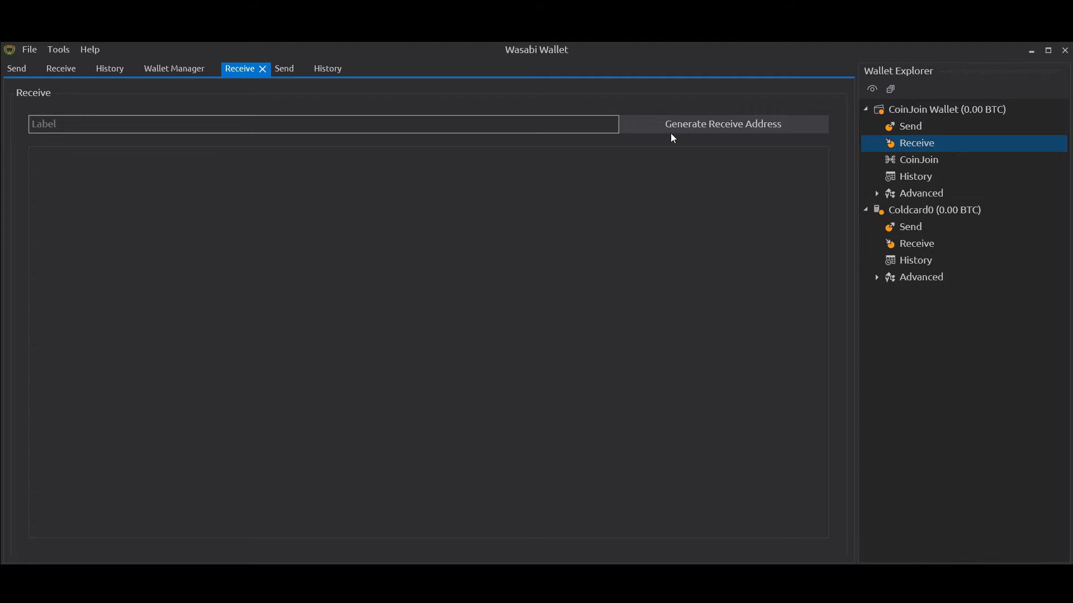
mouse_move(344, 148)
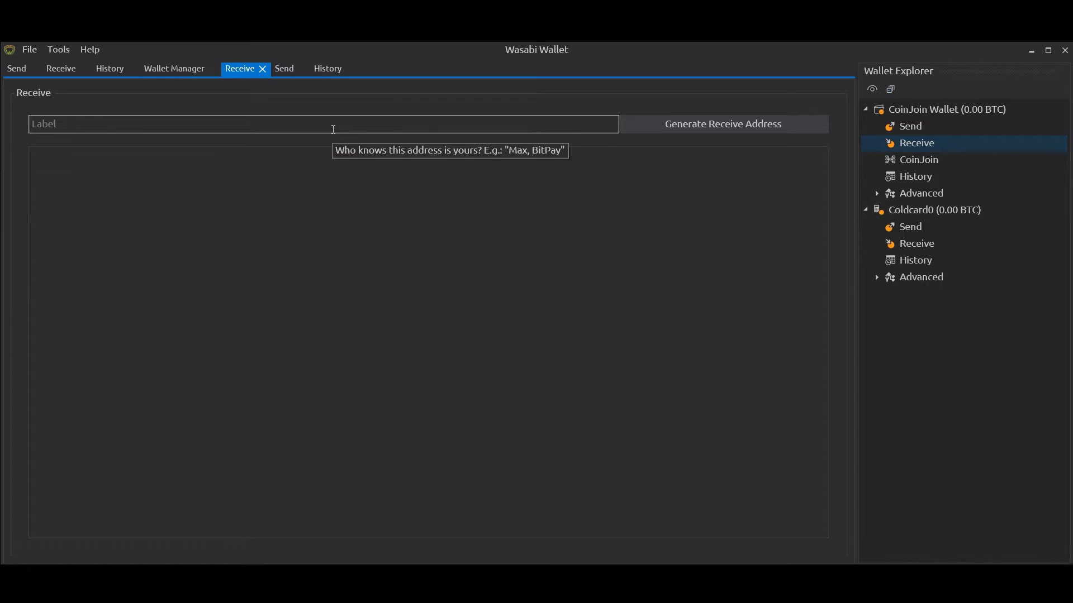
type("Coin")
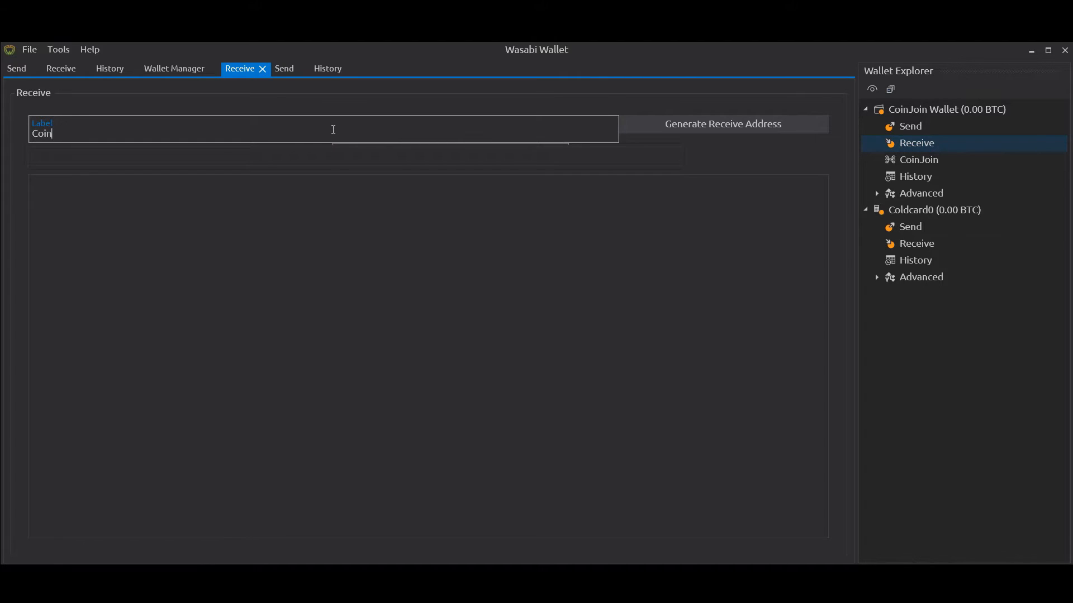
type("Join Demo la")
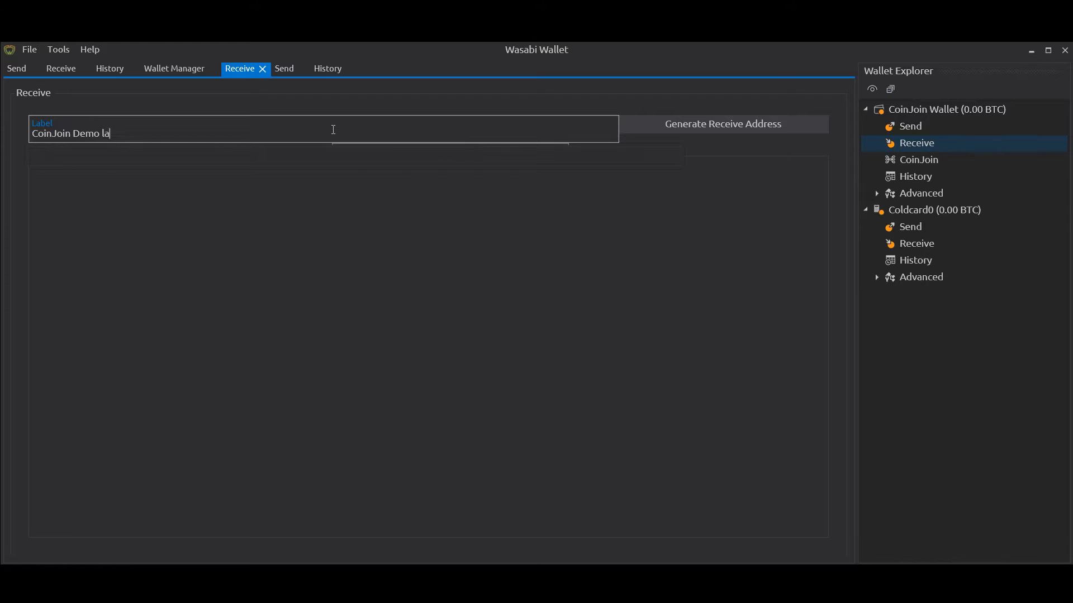
key("backspace")
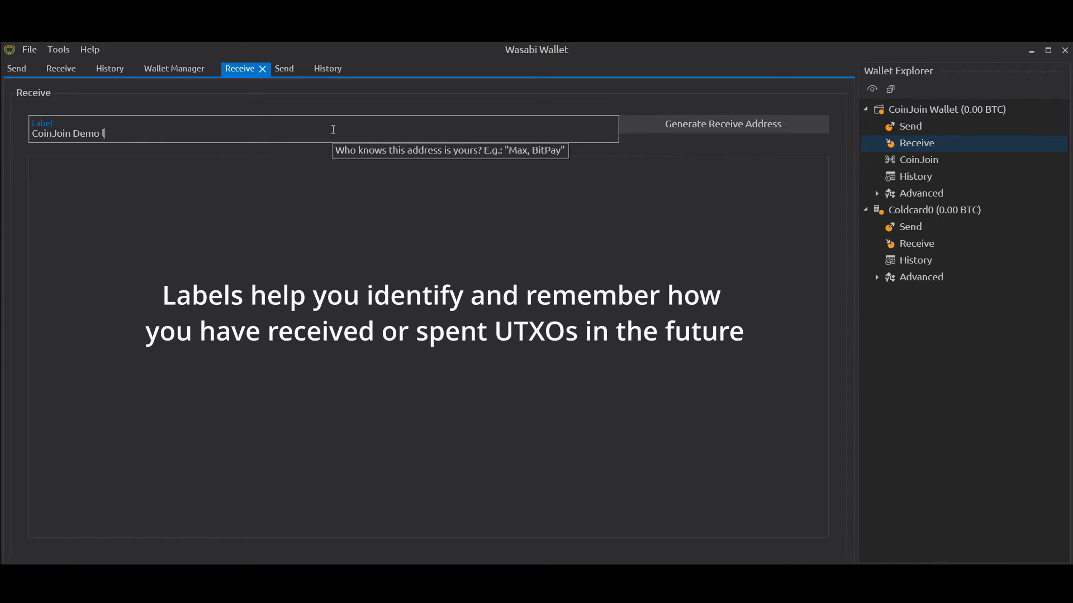
type("Tr")
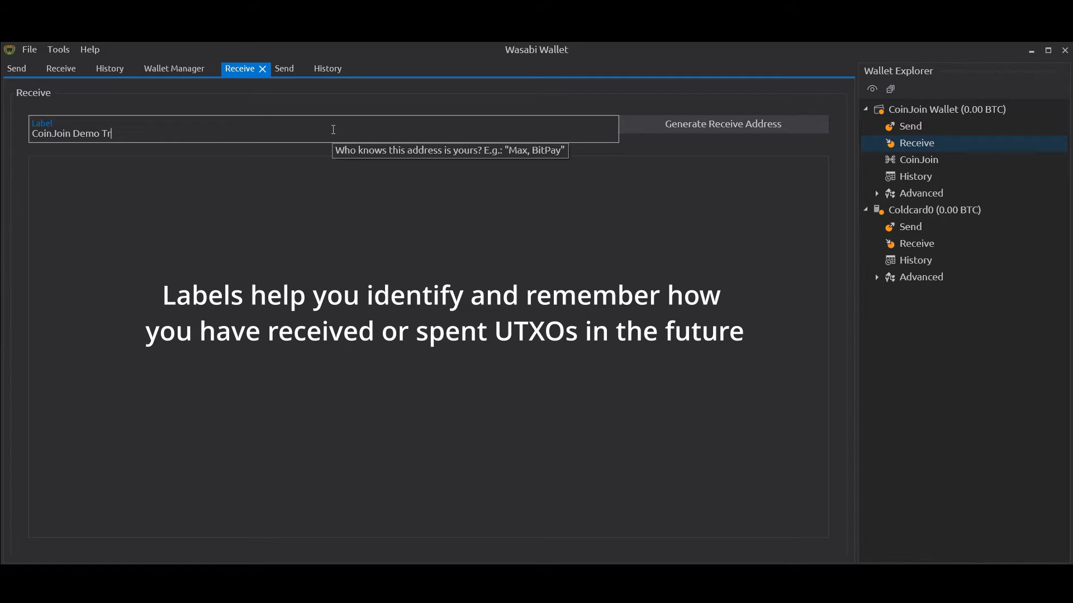
type("ansaction")
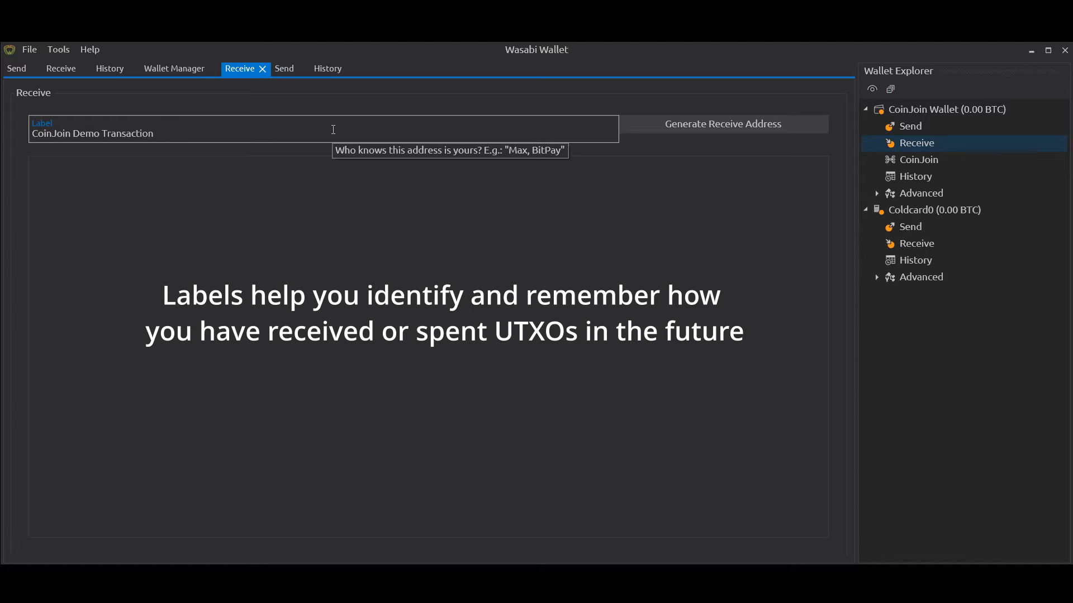
type("to Cold")
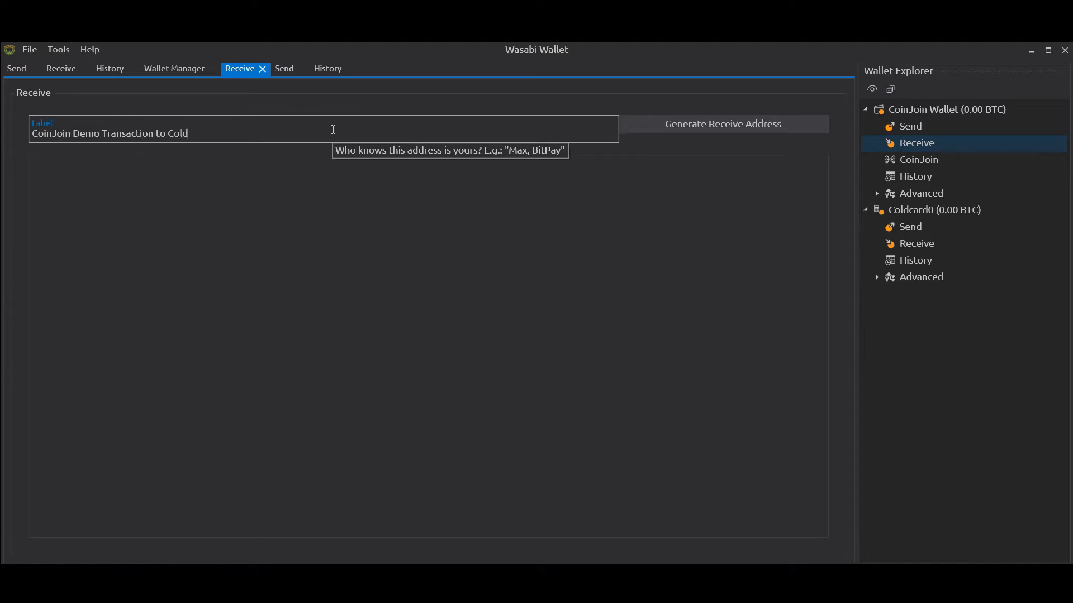
type("card")
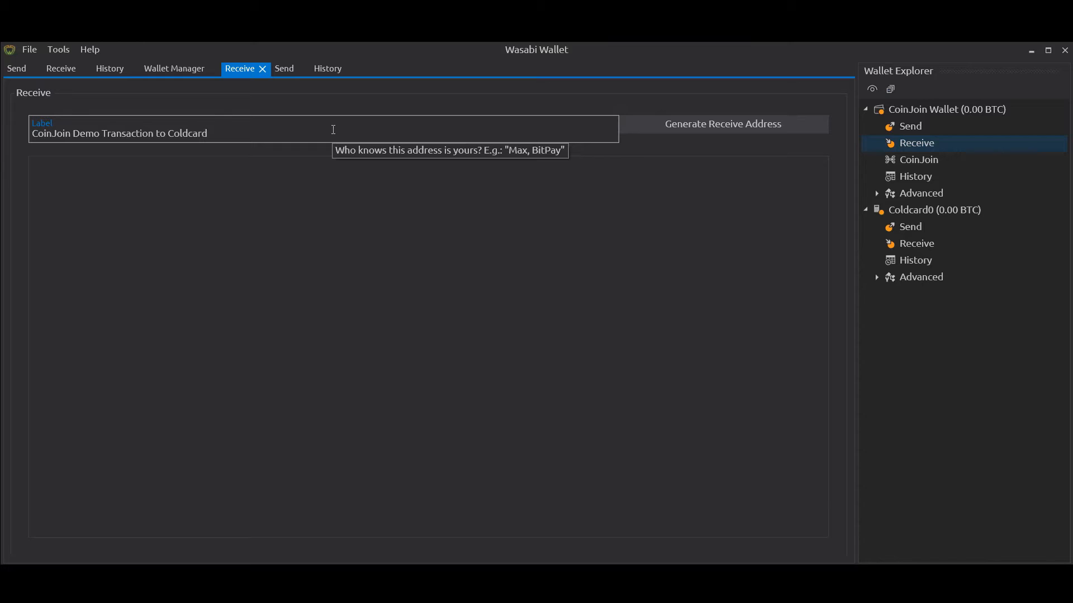
mouse_move(722, 124)
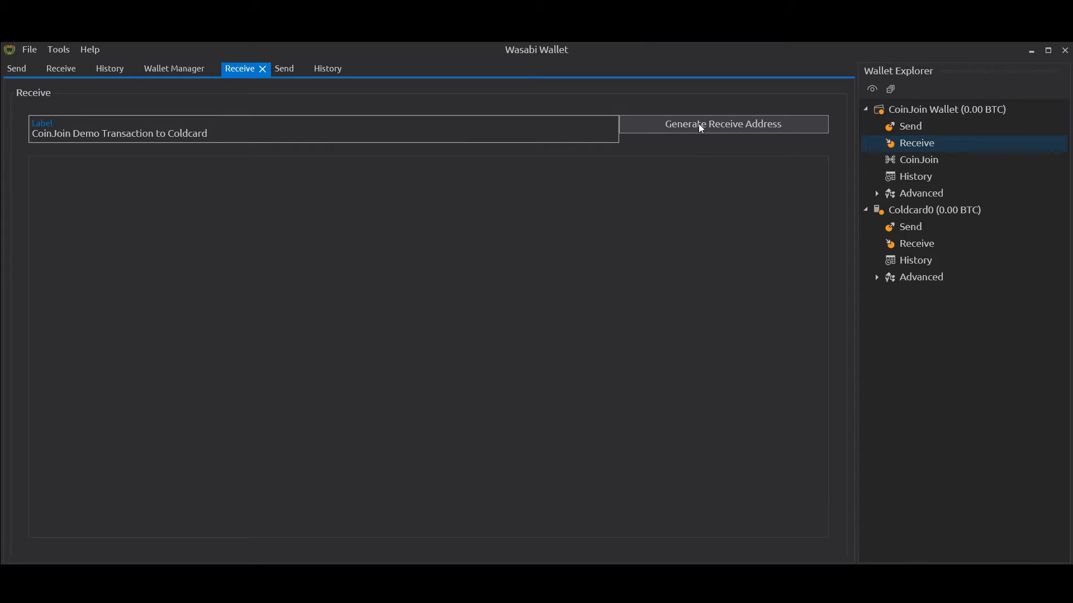
Step: Generate the labelled receive address and copy it to the clipboard
left_click(722, 124)
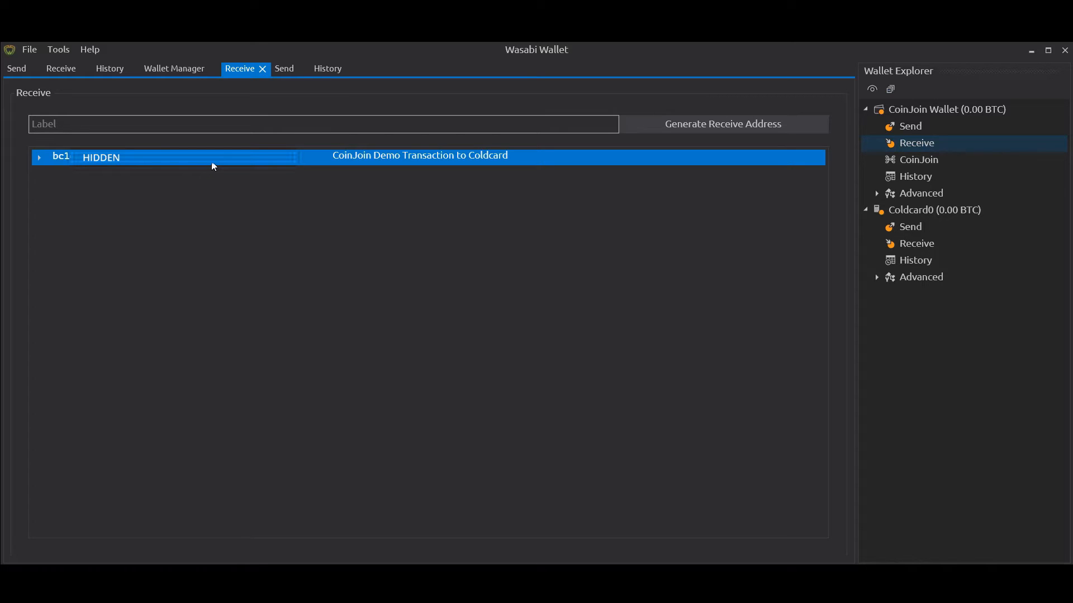
right_click(212, 166)
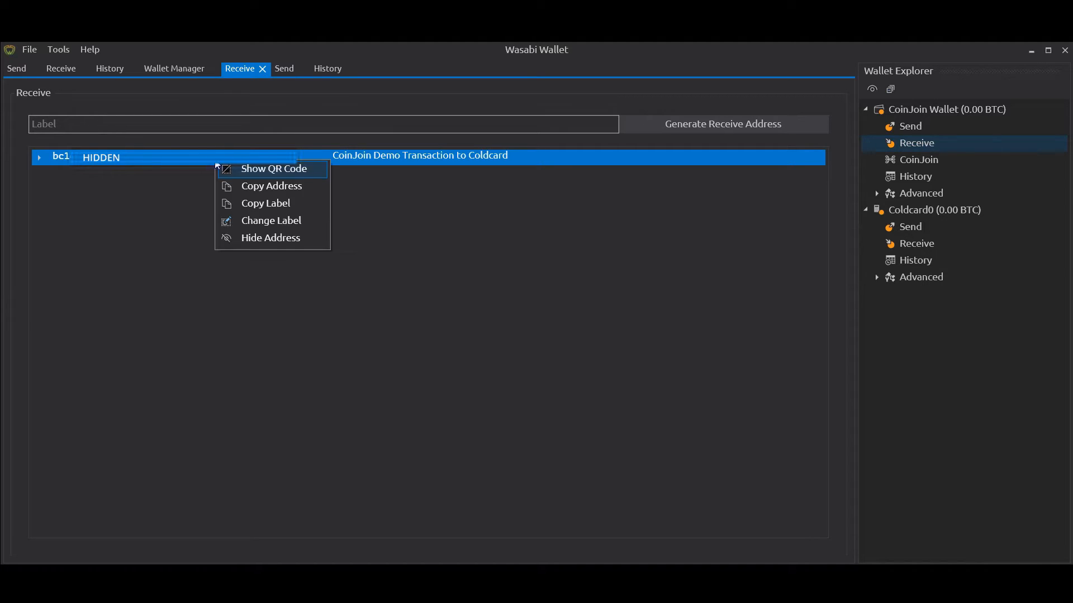
mouse_move(272, 185)
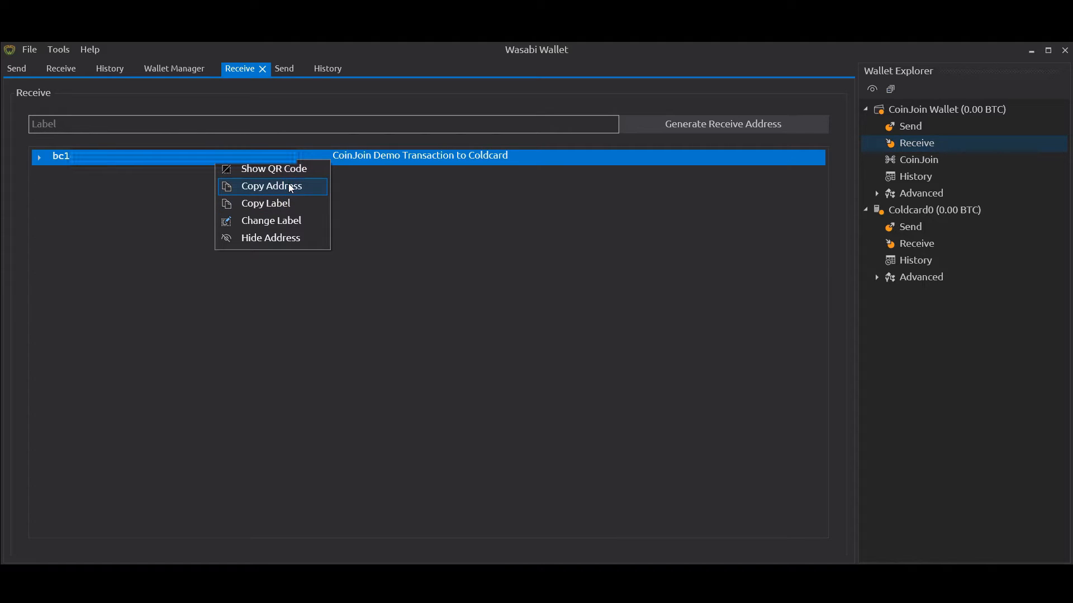
left_click(272, 186)
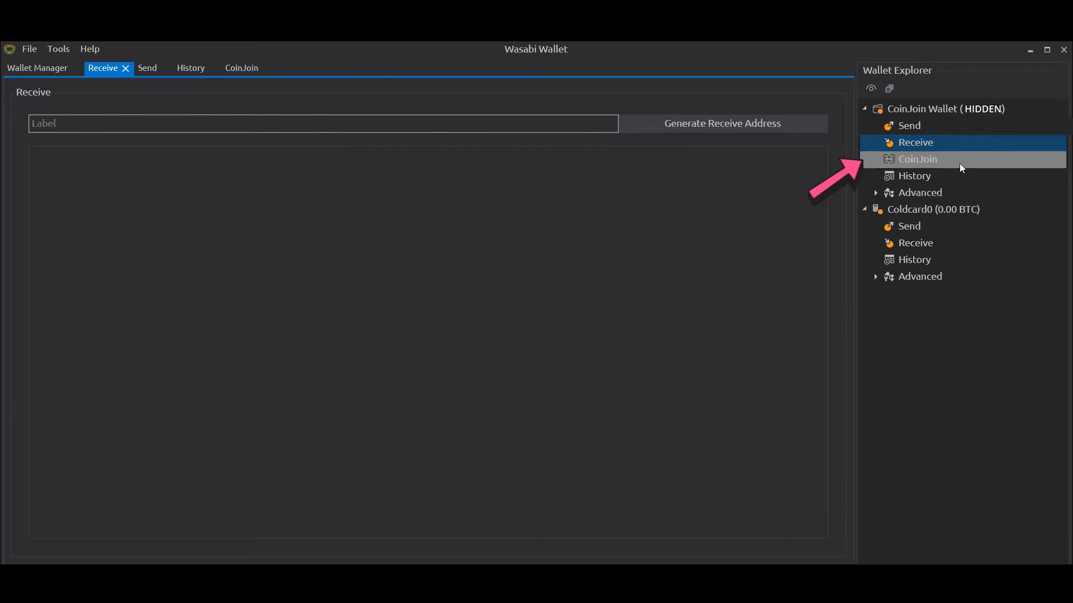
Step: Unlock the CoinJoin Wallet with its password, enqueue the selected coin for mixing and close the page
left_click(919, 159)
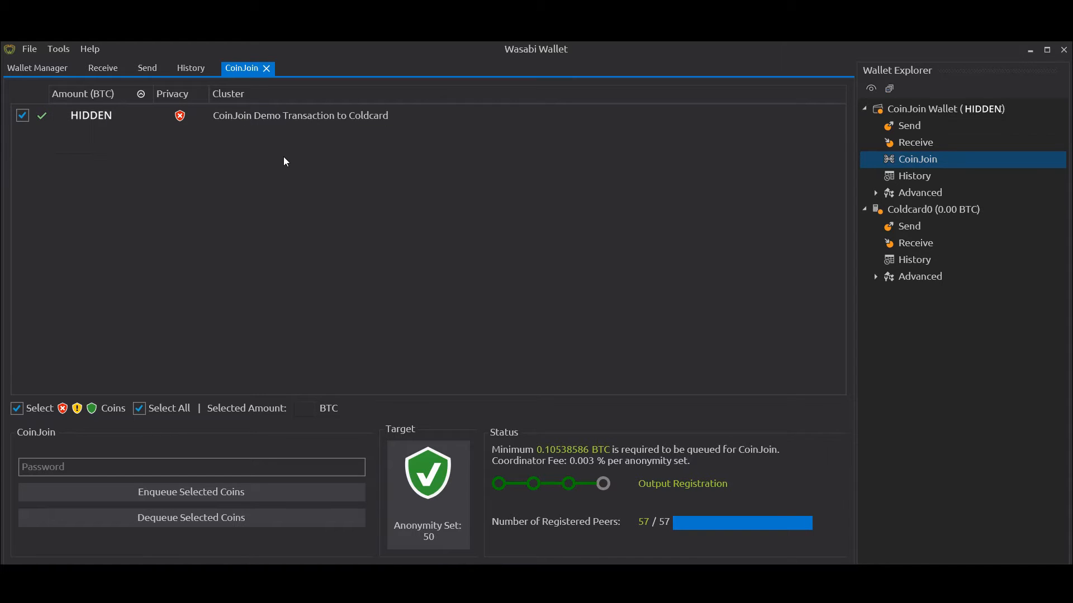
mouse_move(296, 164)
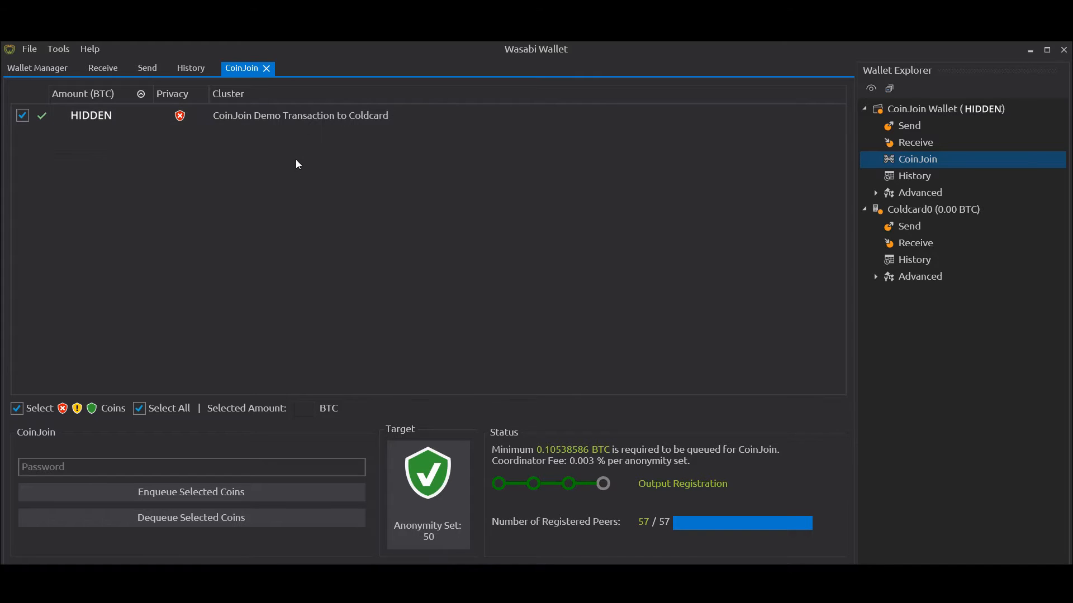
mouse_move(343, 173)
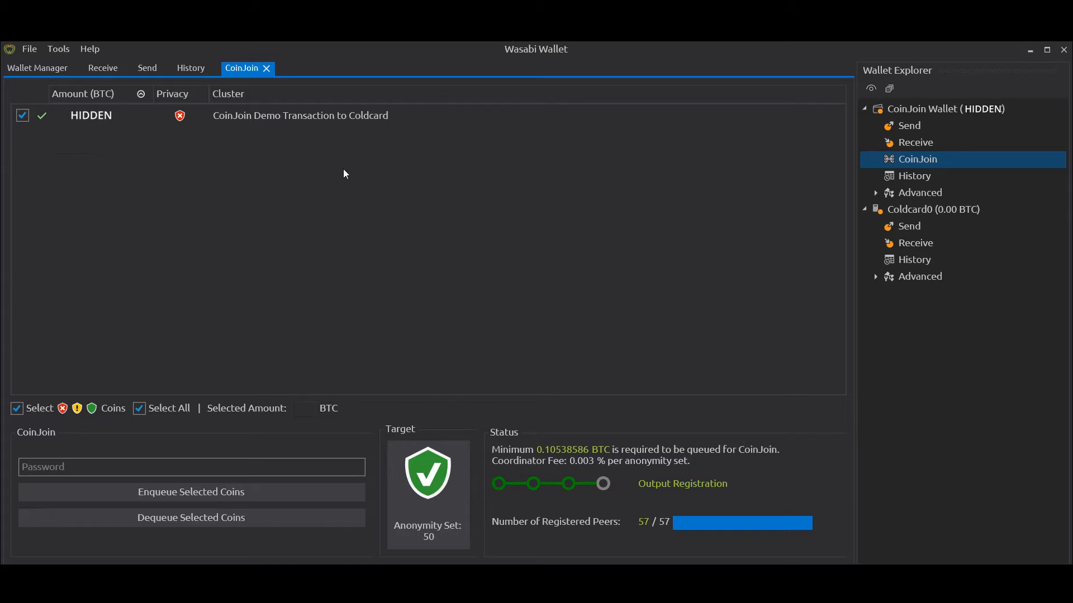
left_click(23, 115)
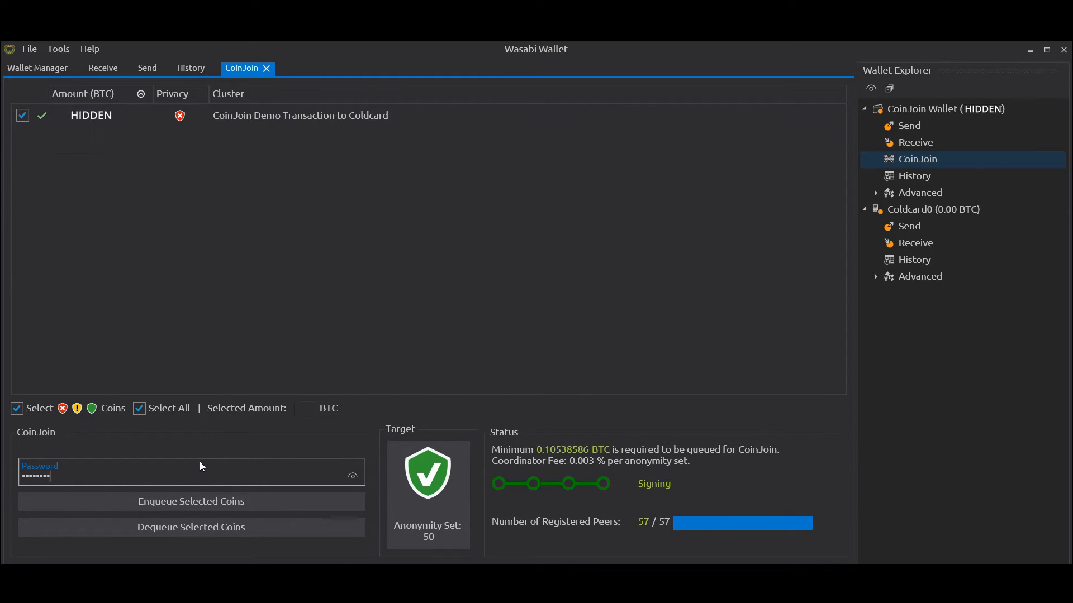
type("••••")
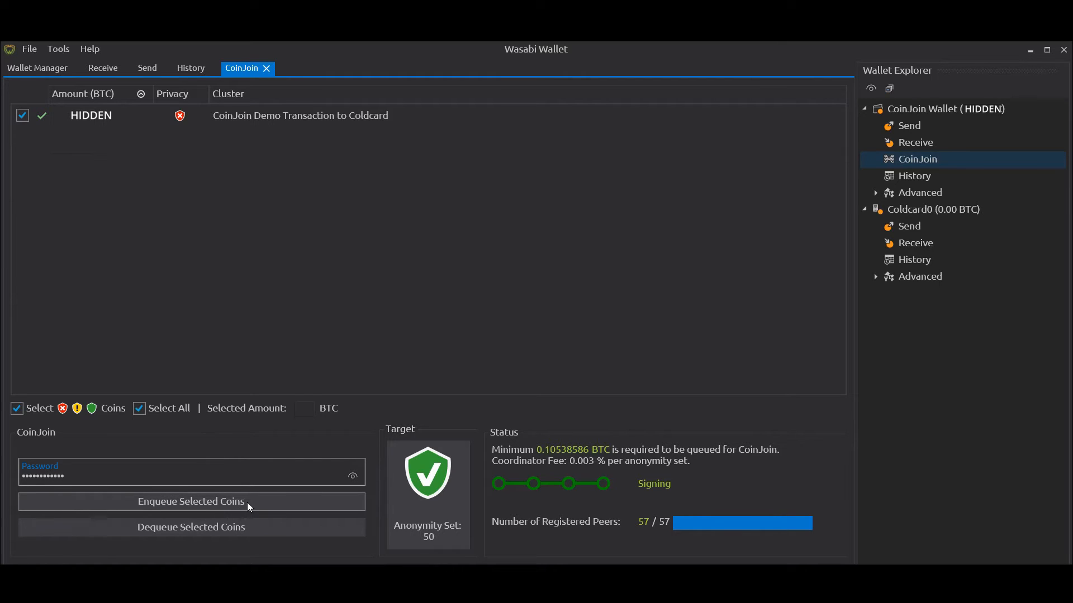
left_click(191, 502)
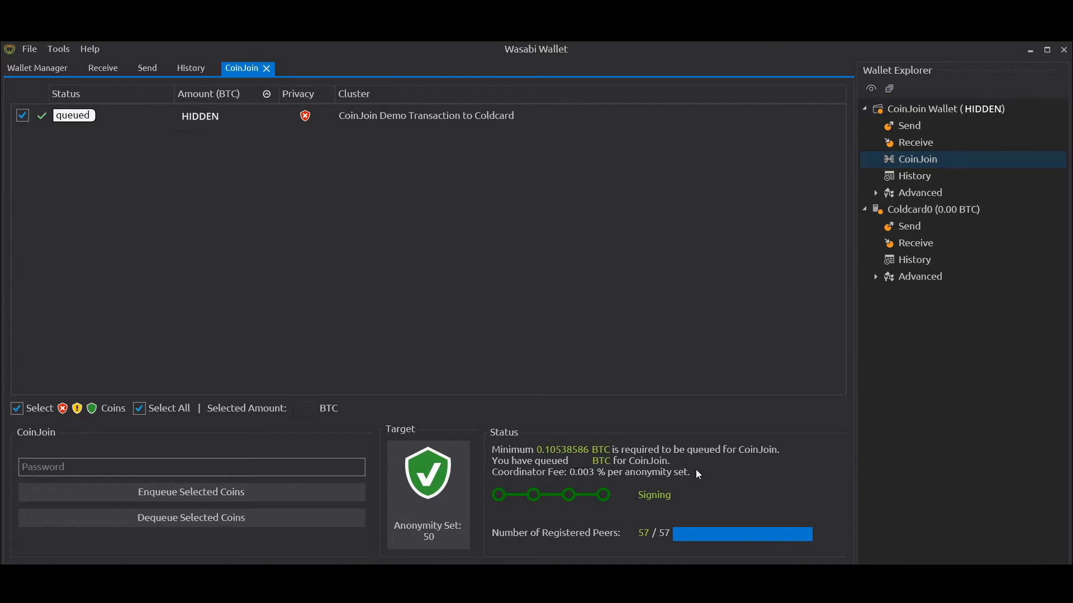
mouse_move(703, 473)
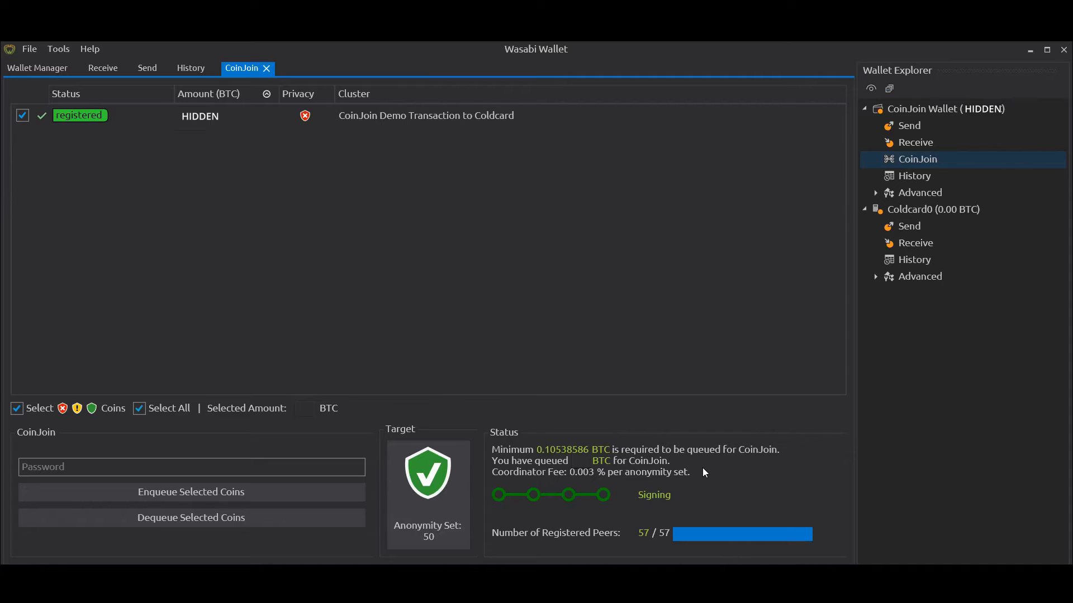
left_click(266, 68)
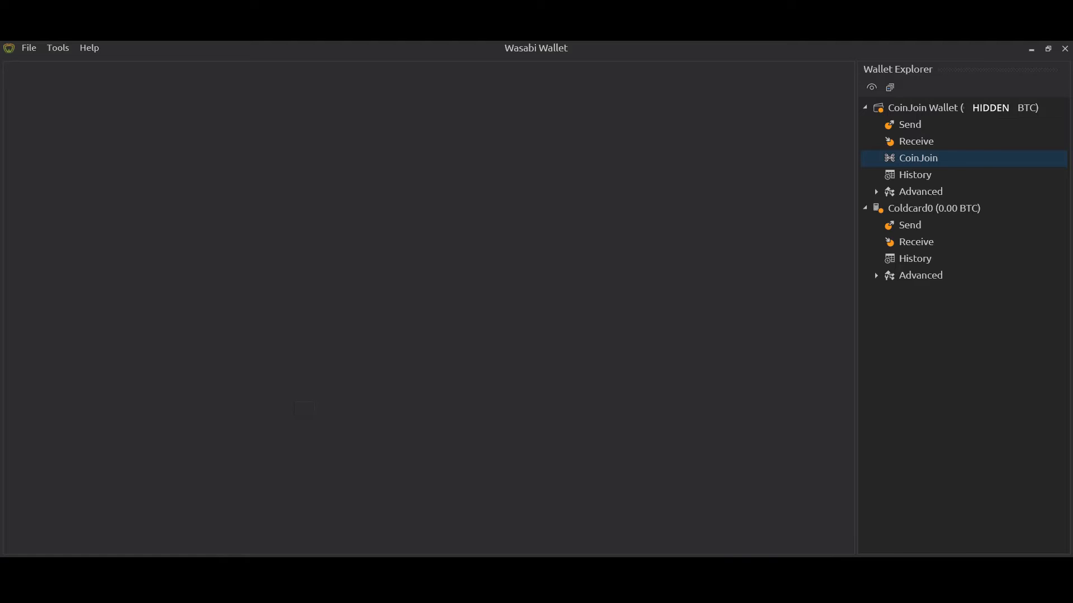
mouse_move(560, 252)
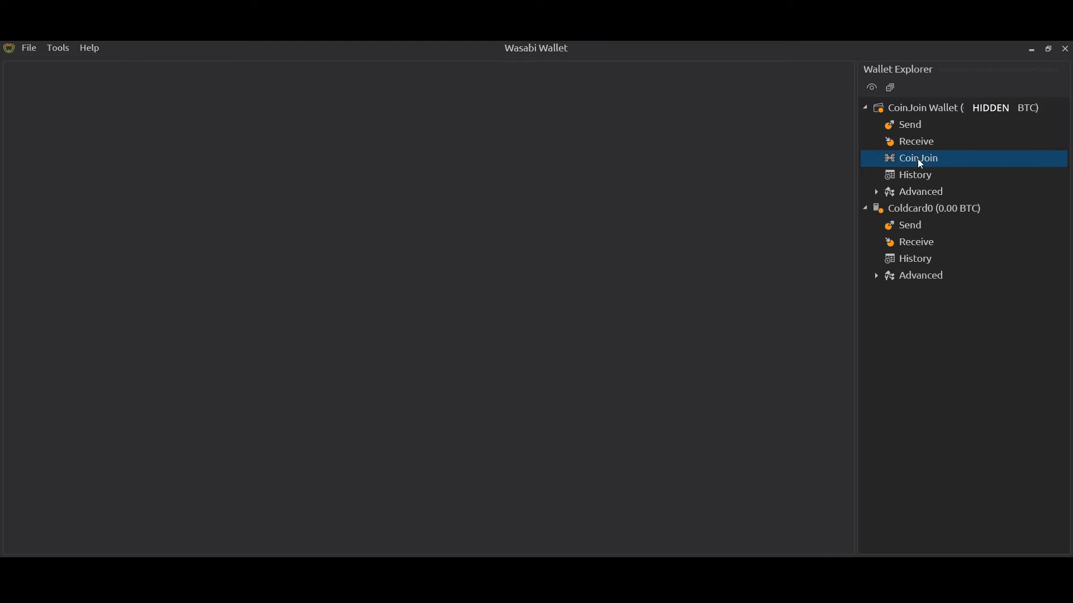
Step: Reopen the CoinJoin Wallet's mixing view to review its coins and round status
left_click(918, 157)
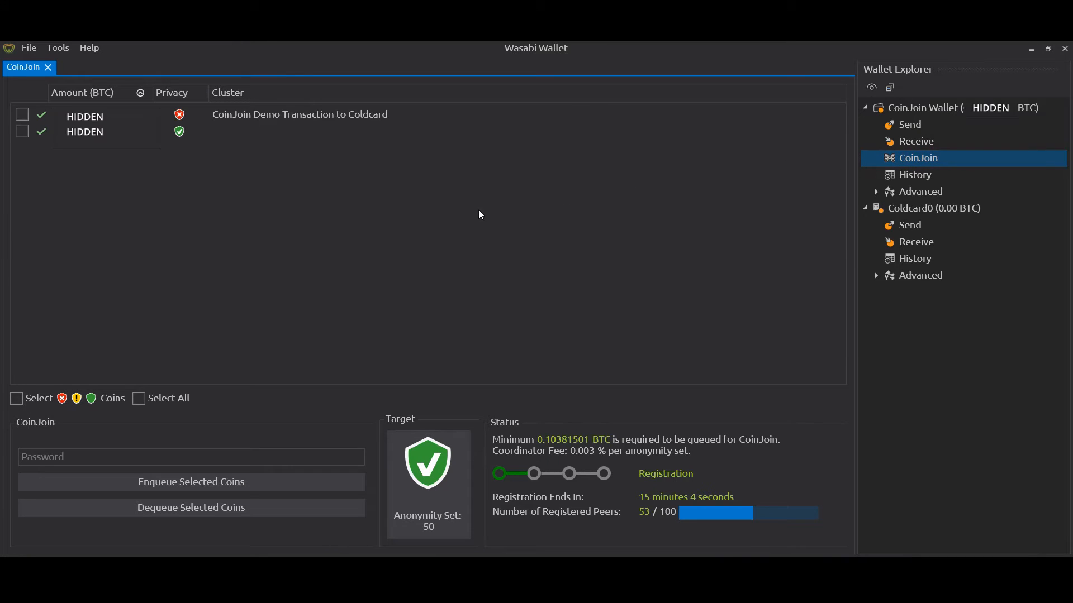
mouse_move(77, 152)
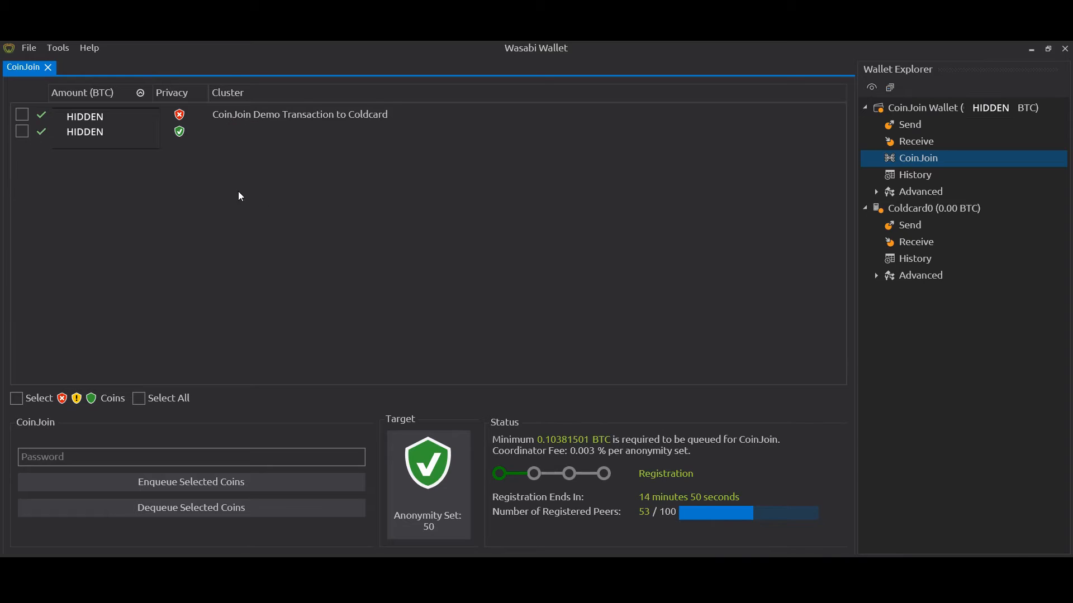
mouse_move(183, 168)
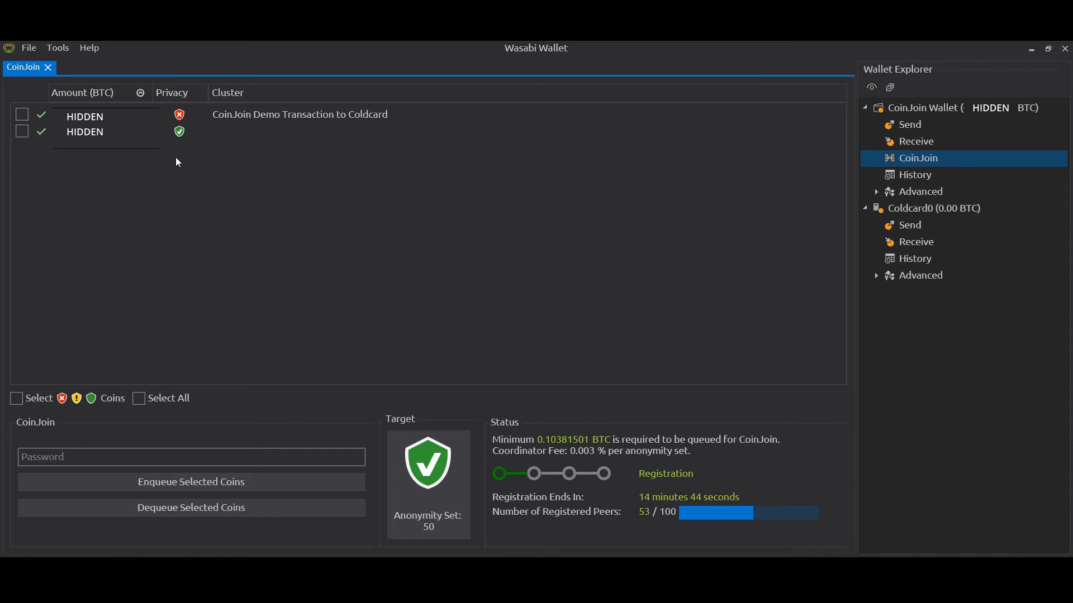
mouse_move(187, 132)
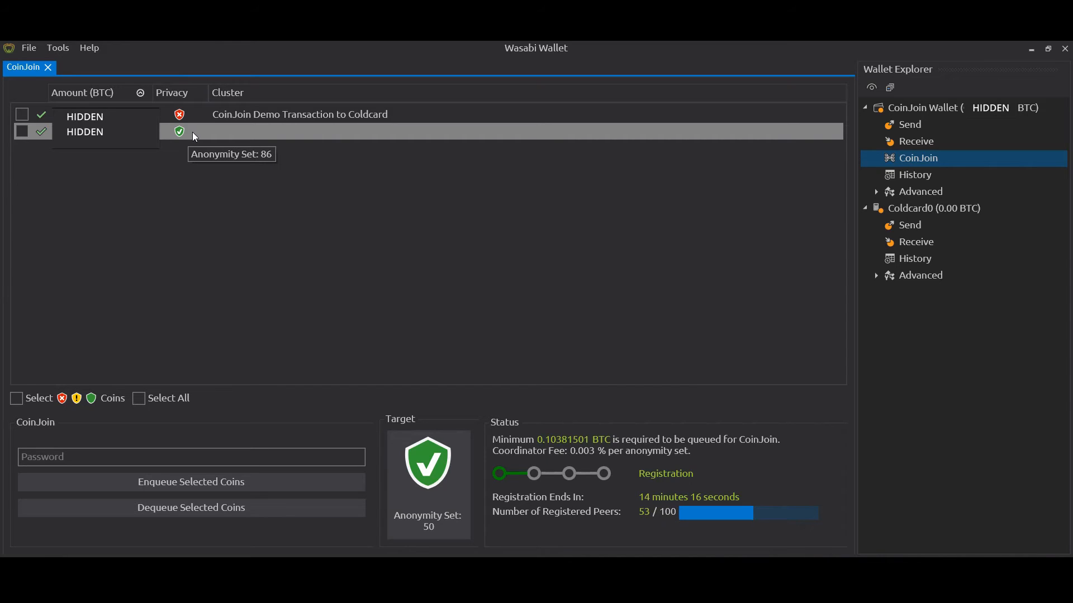
mouse_move(624, 358)
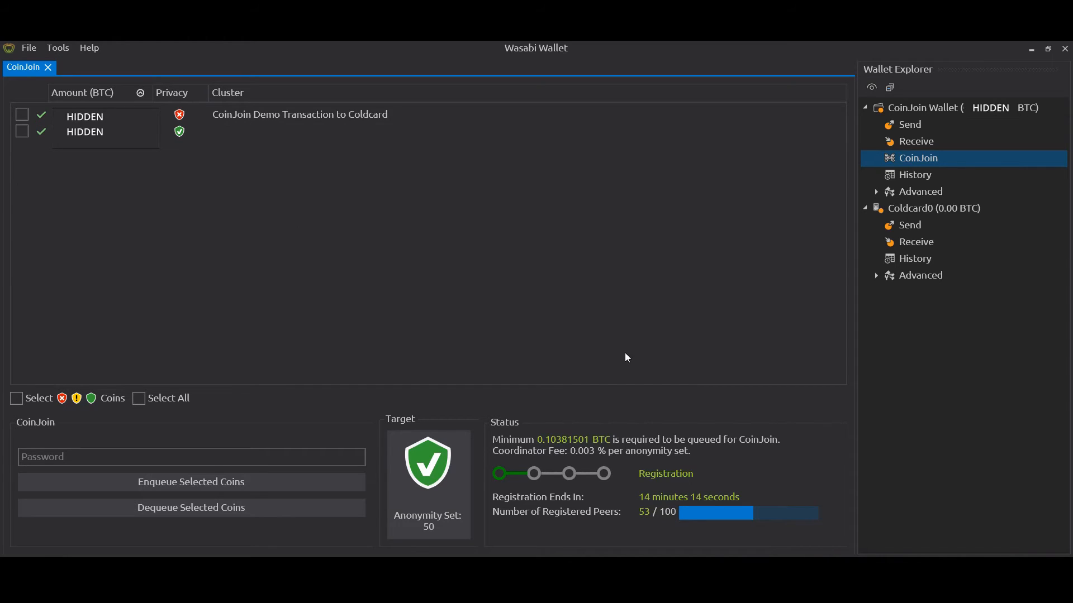
mouse_move(548, 292)
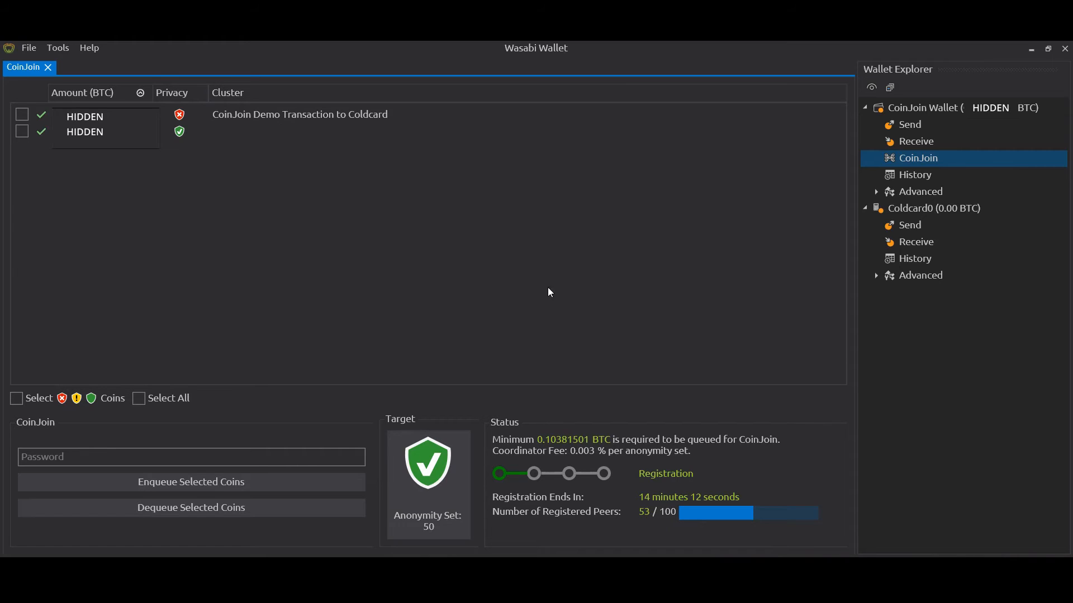
mouse_move(499, 275)
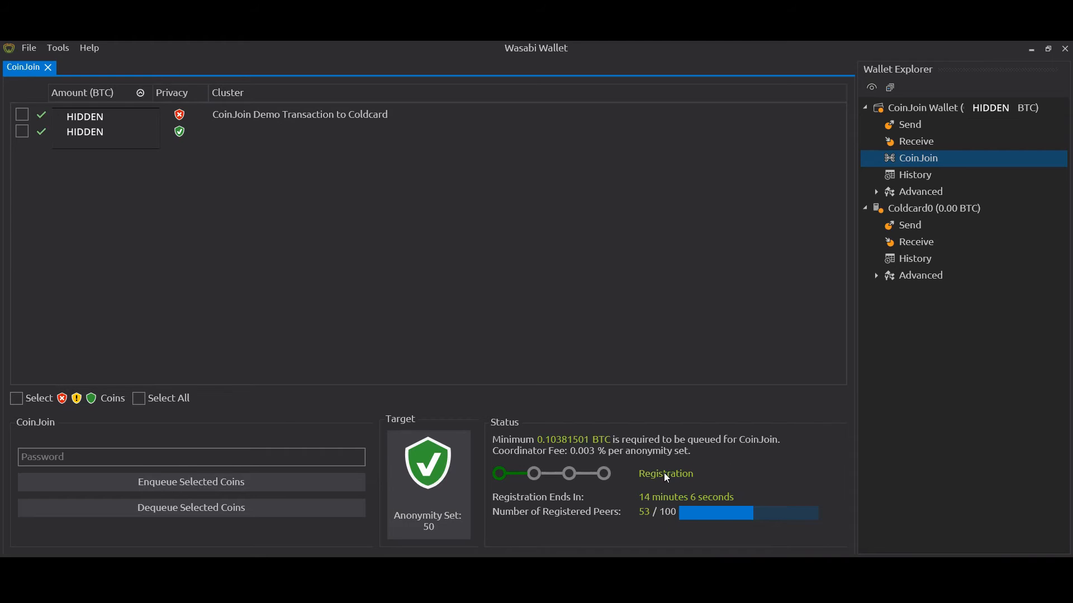
mouse_move(335, 302)
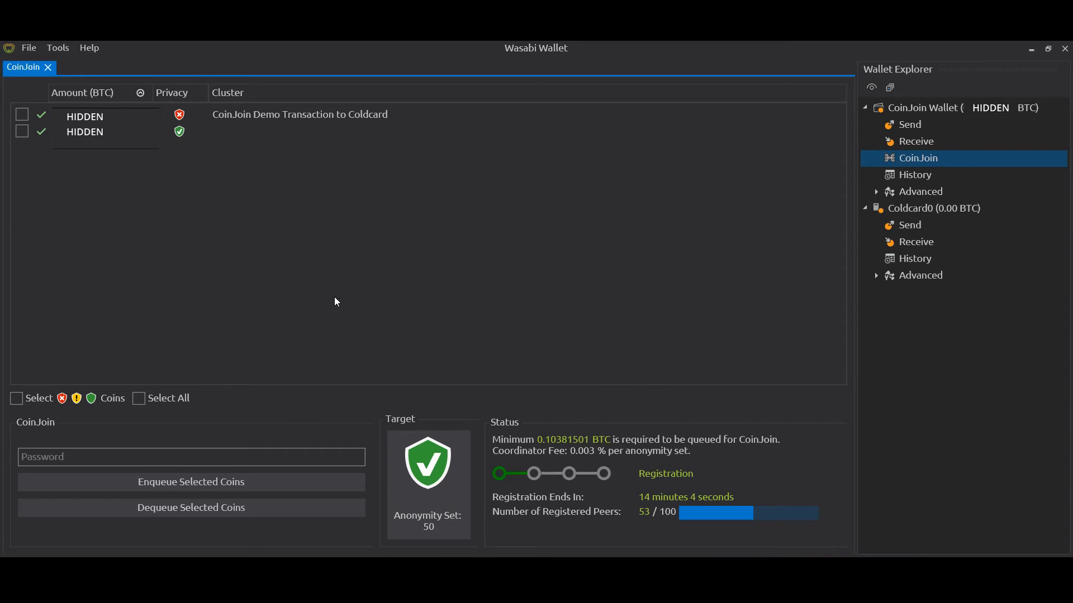
mouse_move(186, 262)
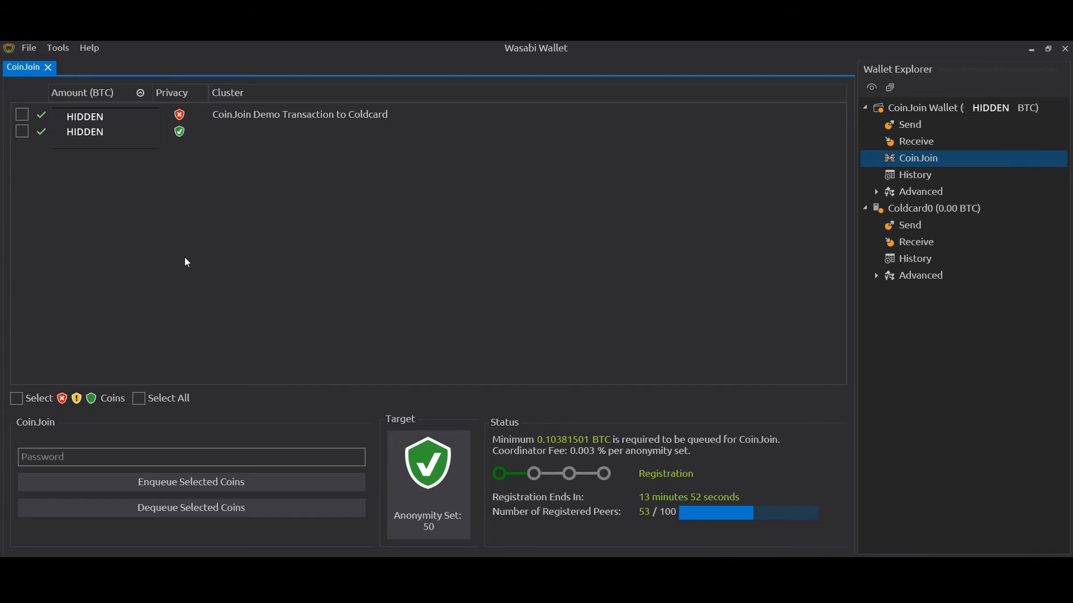
mouse_move(346, 150)
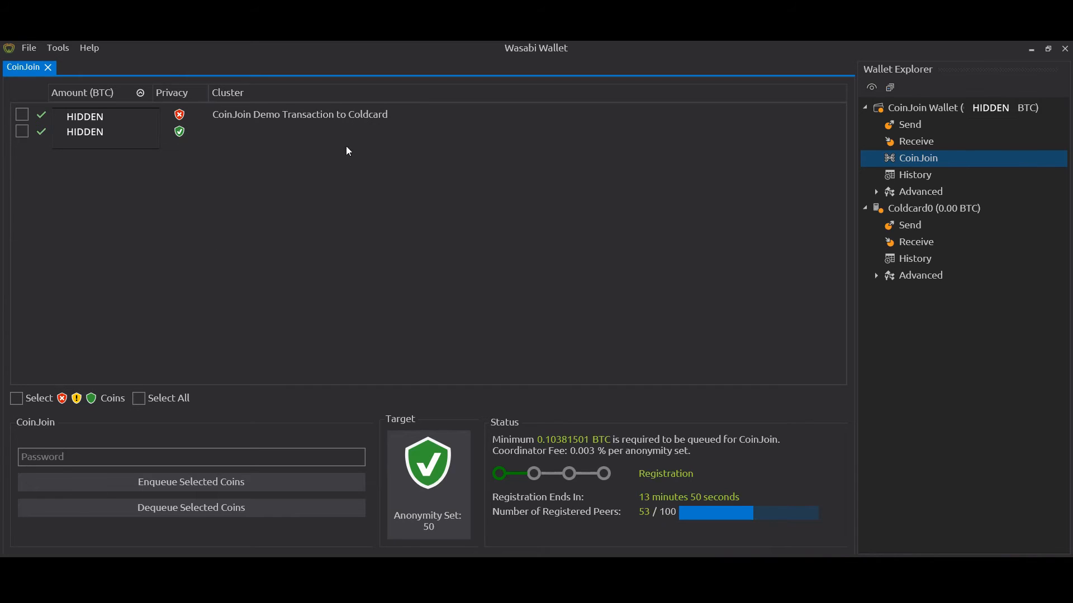
mouse_move(518, 245)
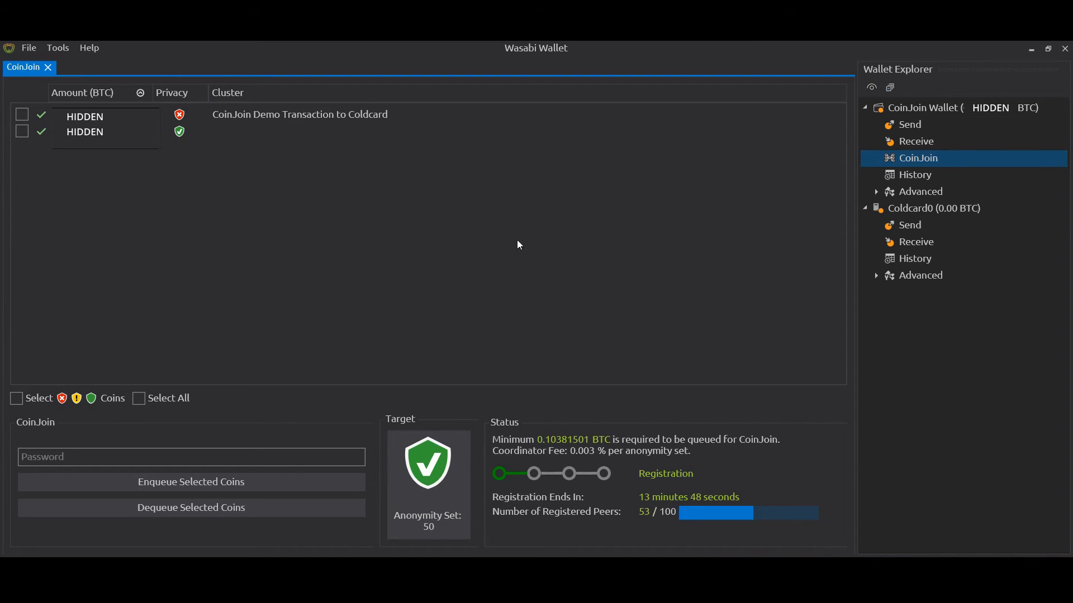
mouse_move(269, 186)
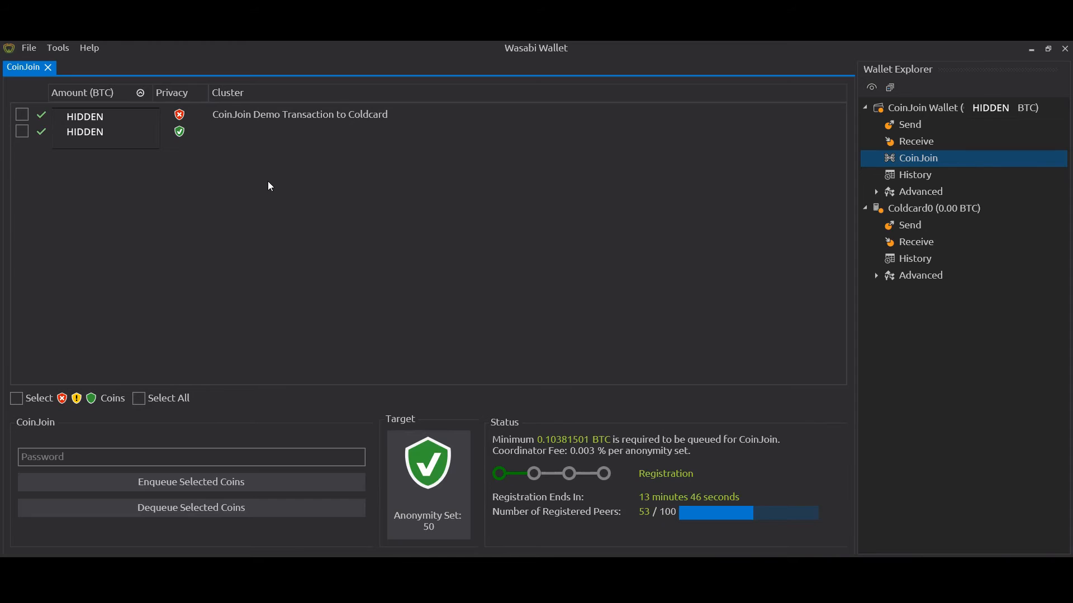
mouse_move(257, 177)
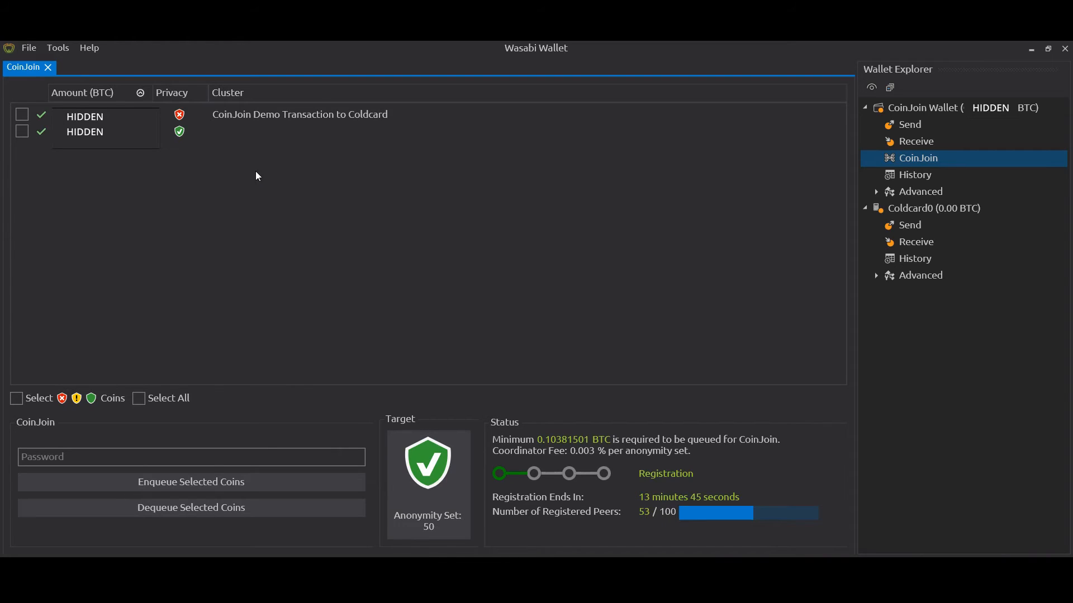
mouse_move(949, 244)
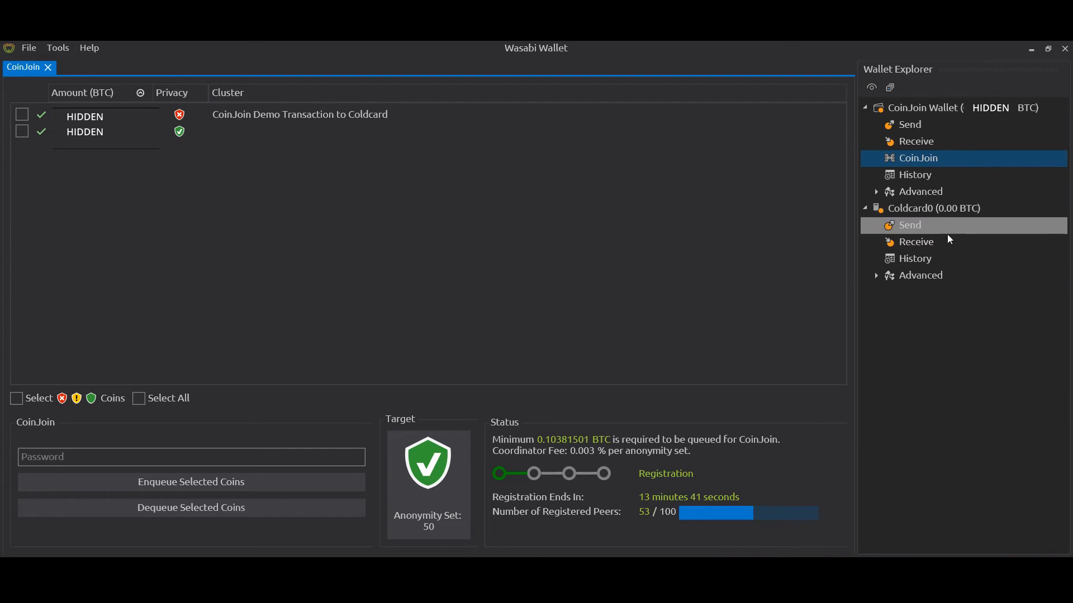
Step: Generate a Coldcard0 receive address labelled 'Bought from local Bitcoins - CJ Anon set 81'
left_click(916, 241)
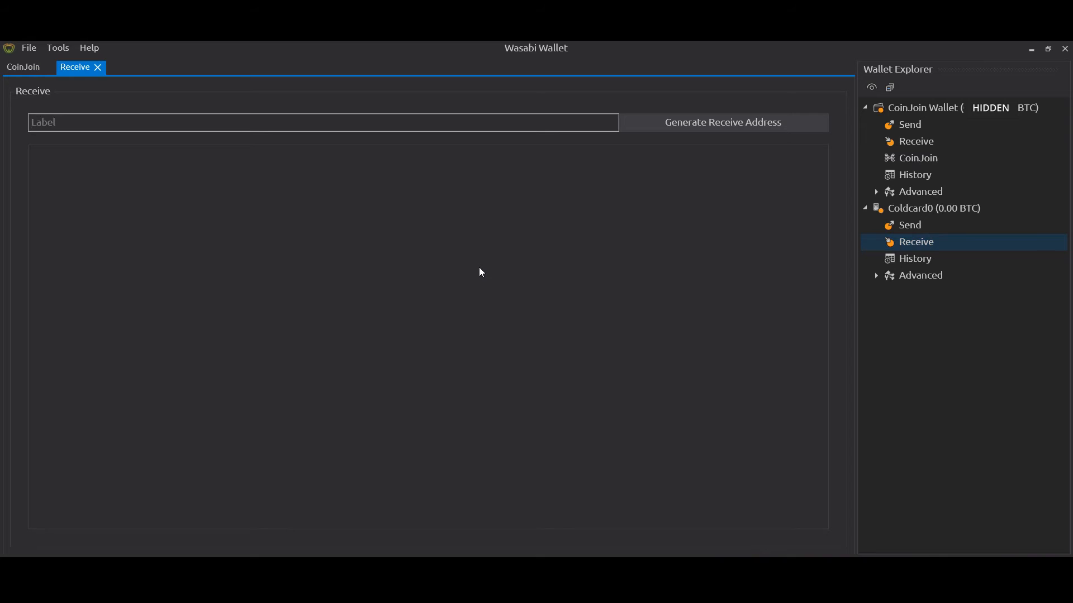
mouse_move(641, 200)
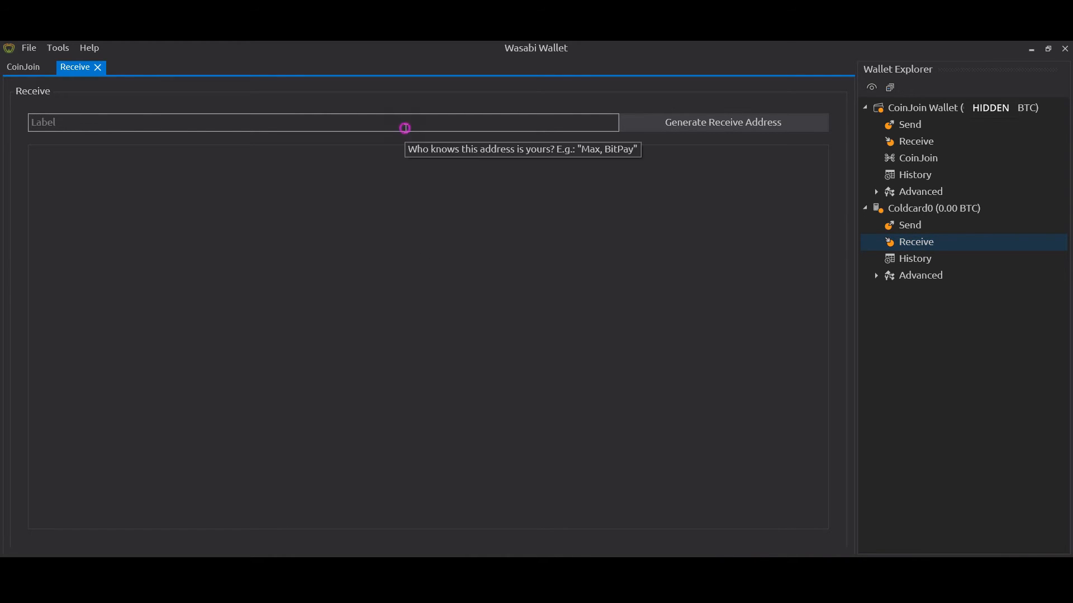
mouse_move(498, 280)
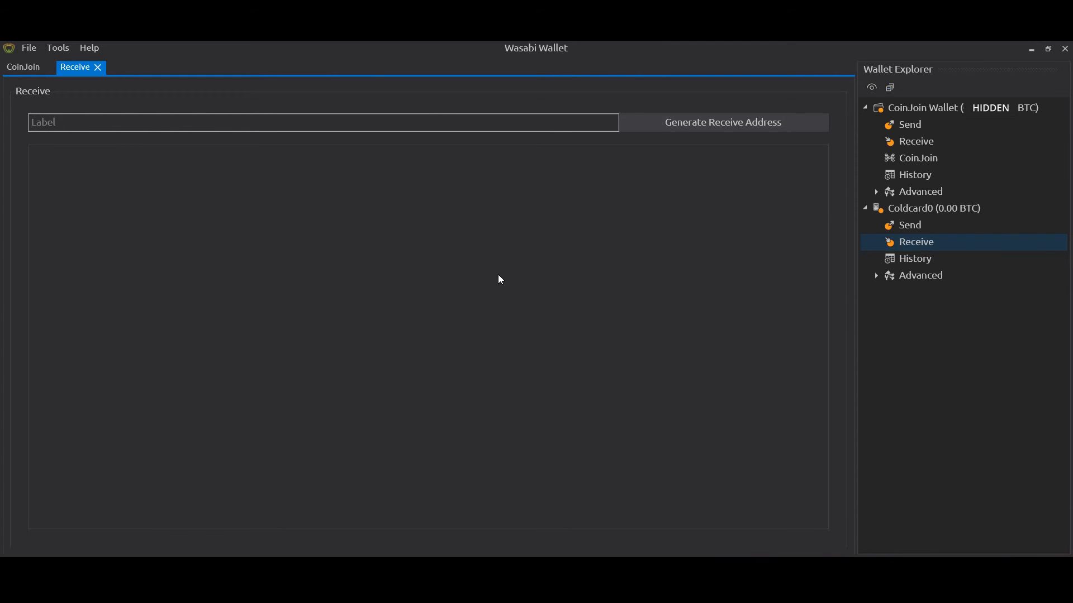
type("Bought")
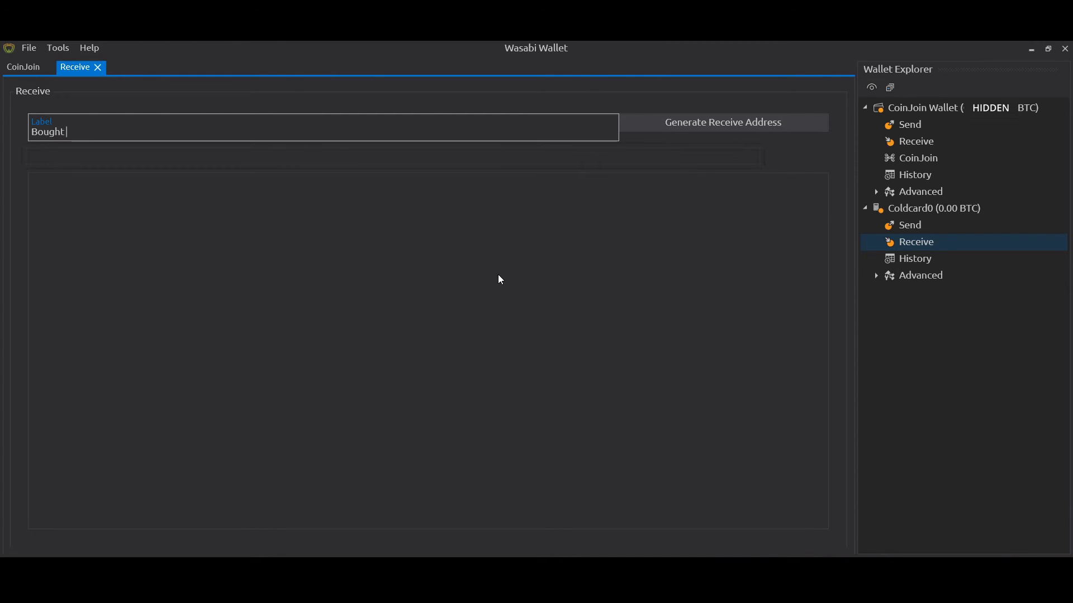
type("from local Bit")
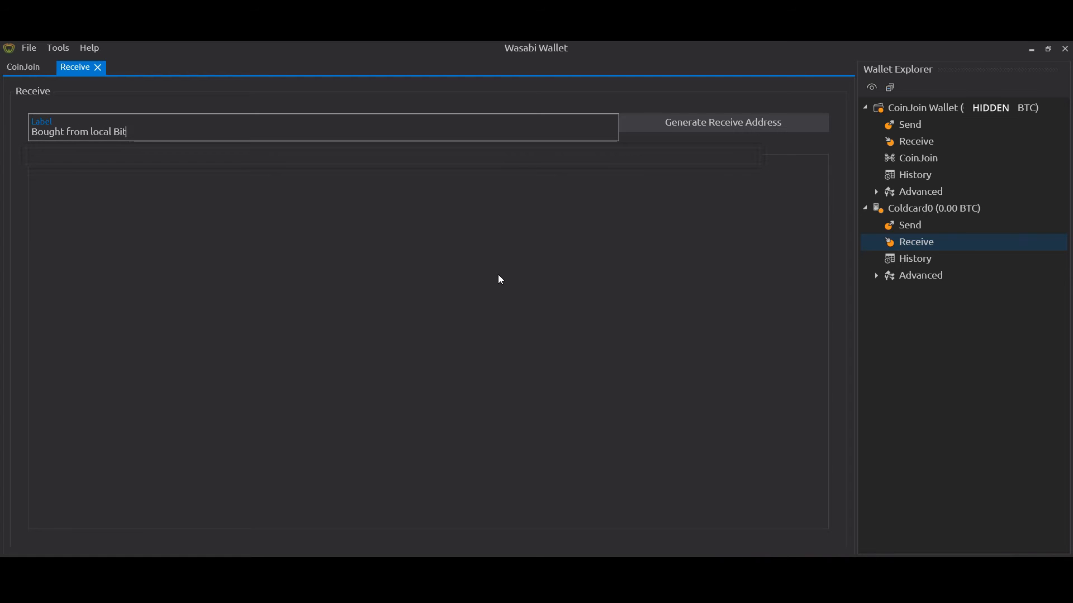
type("coins -")
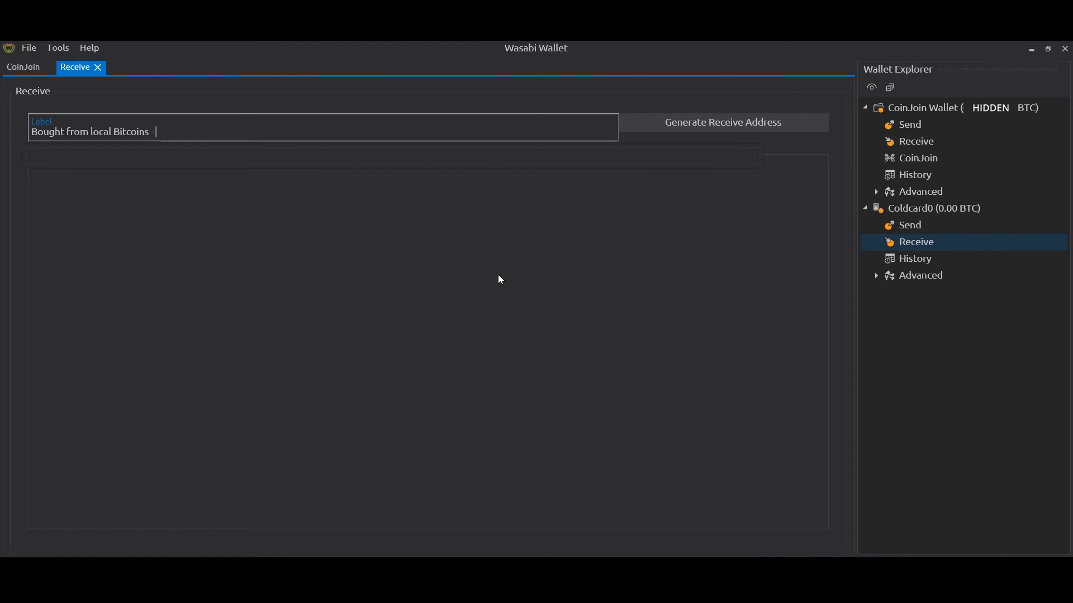
type("CJ Anon s")
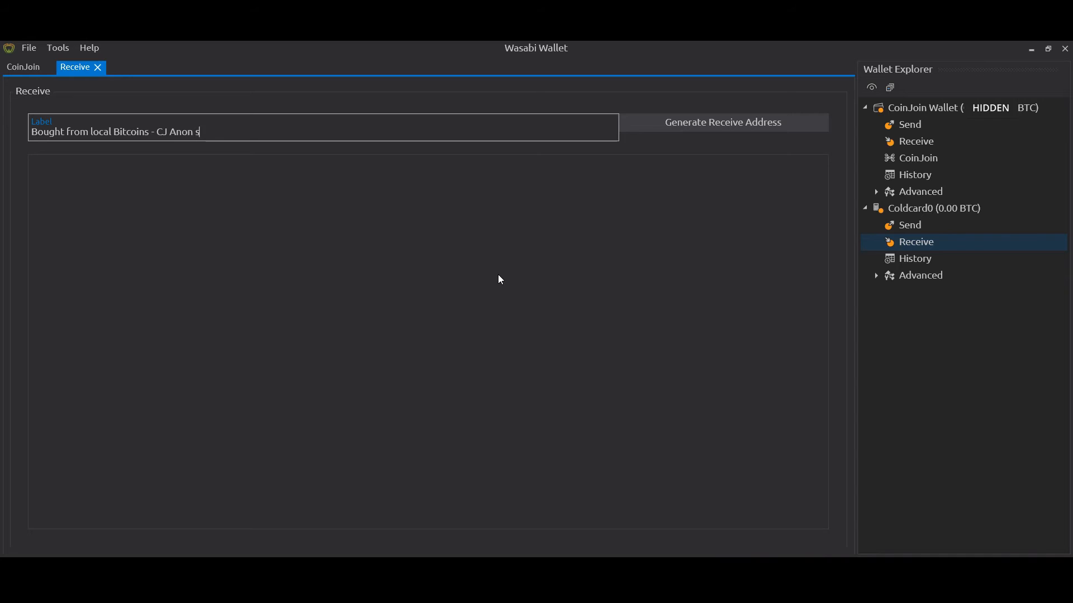
type("et 81")
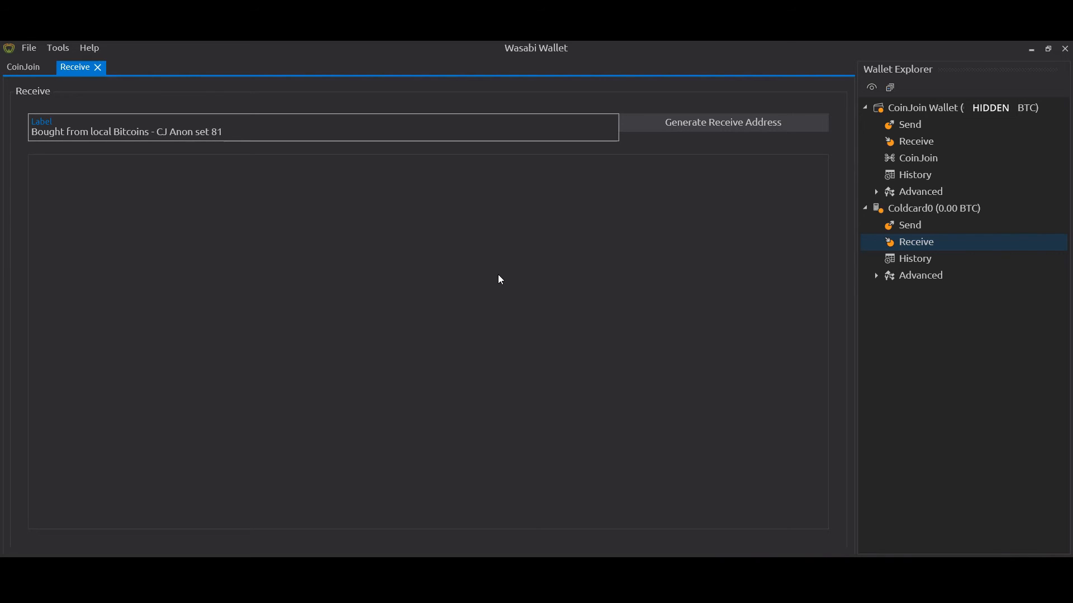
mouse_move(440, 272)
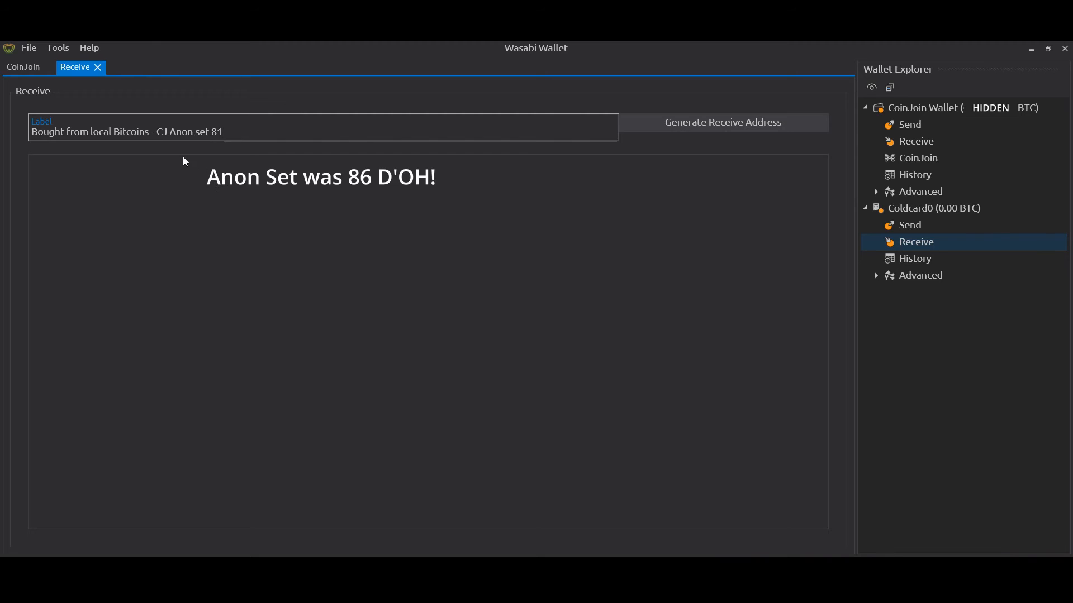
mouse_move(235, 133)
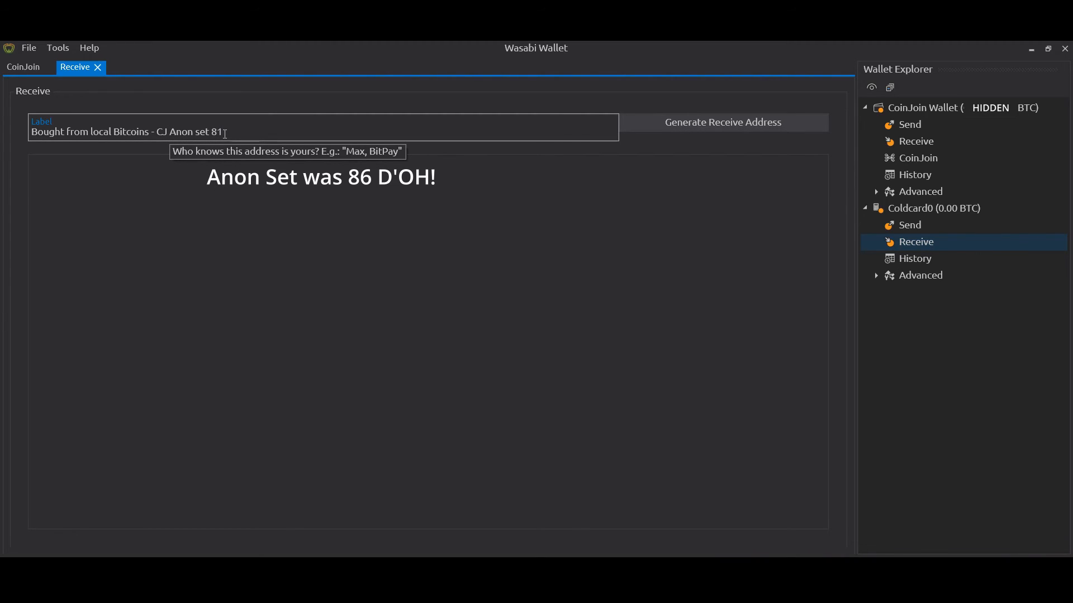
mouse_move(725, 199)
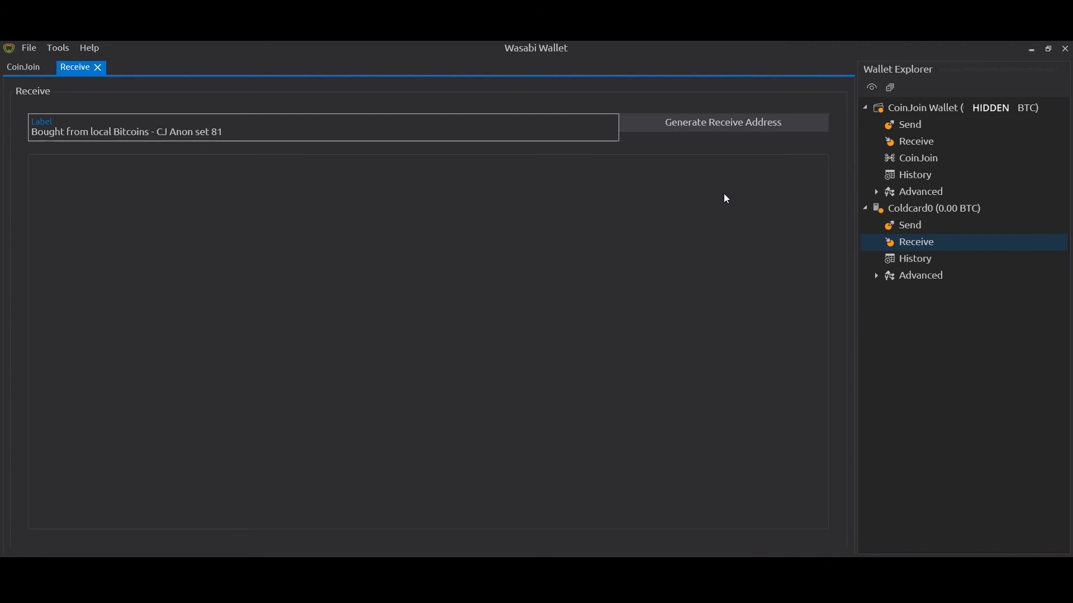
mouse_move(492, 138)
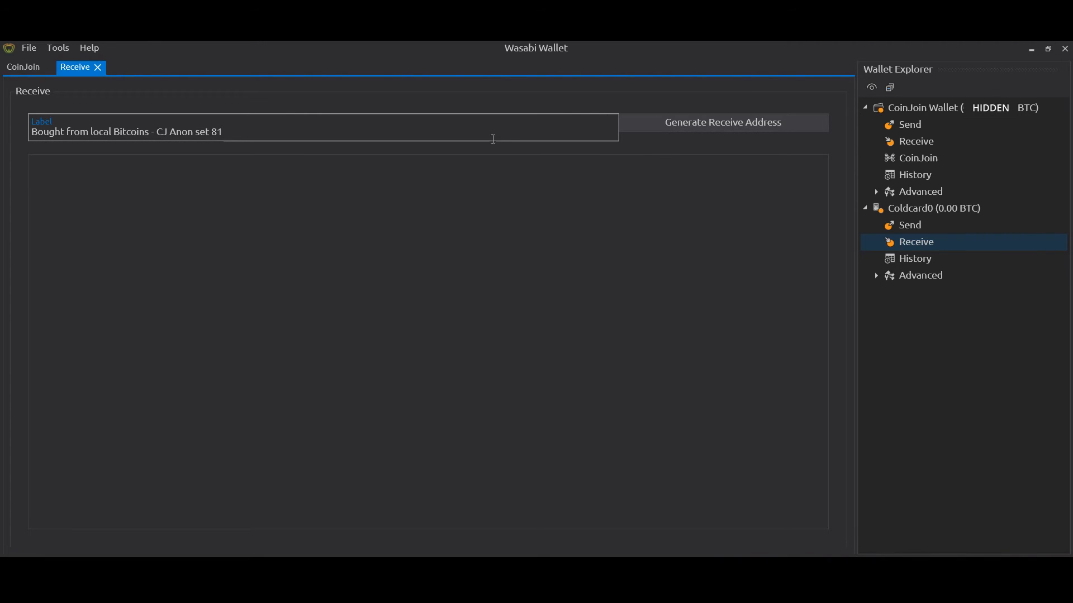
mouse_move(451, 297)
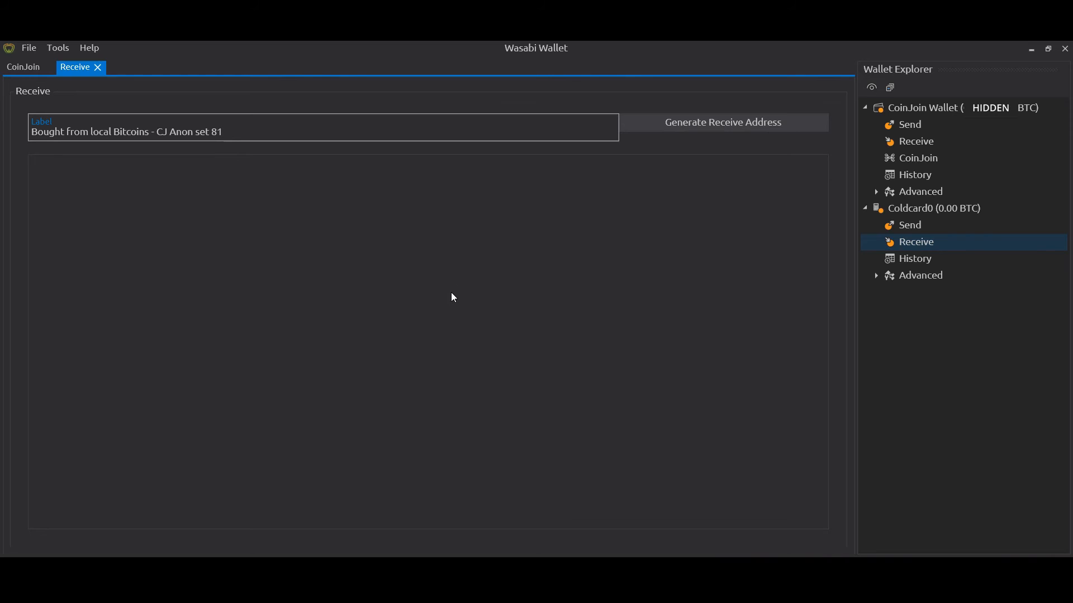
mouse_move(339, 226)
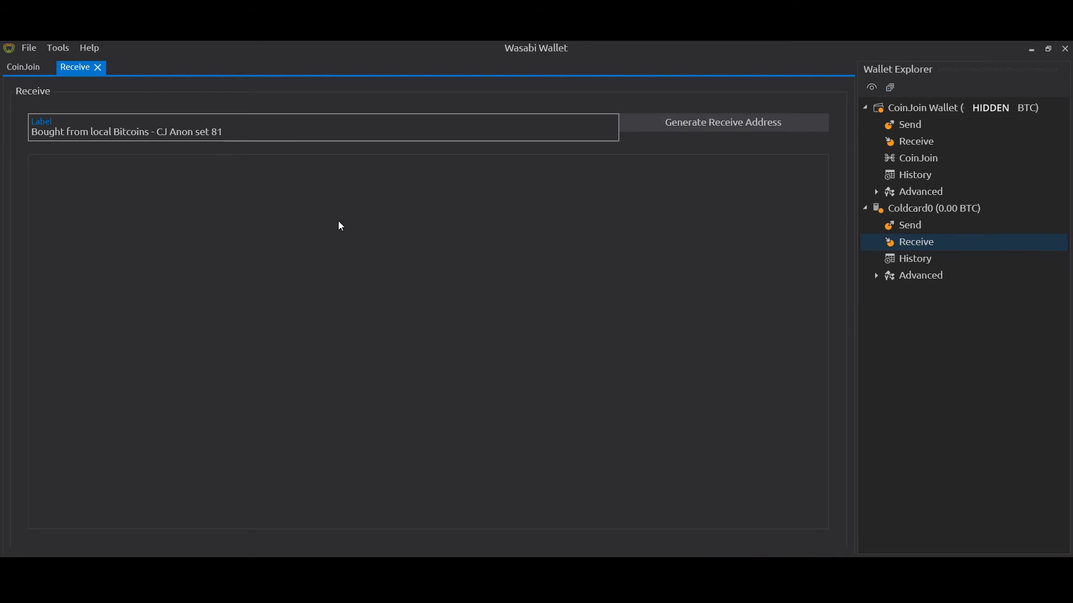
mouse_move(295, 197)
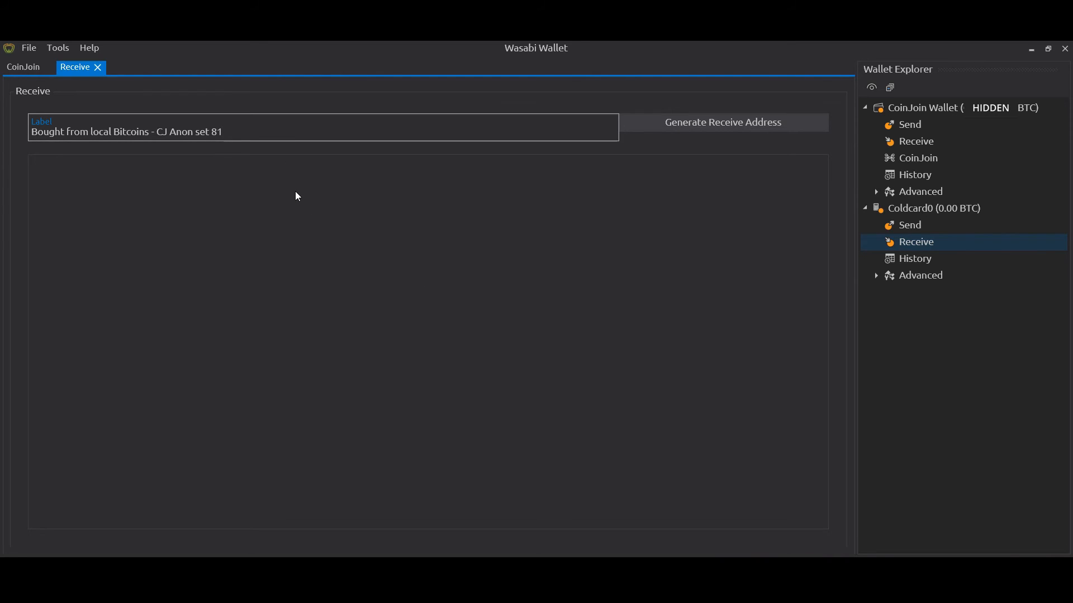
mouse_move(299, 200)
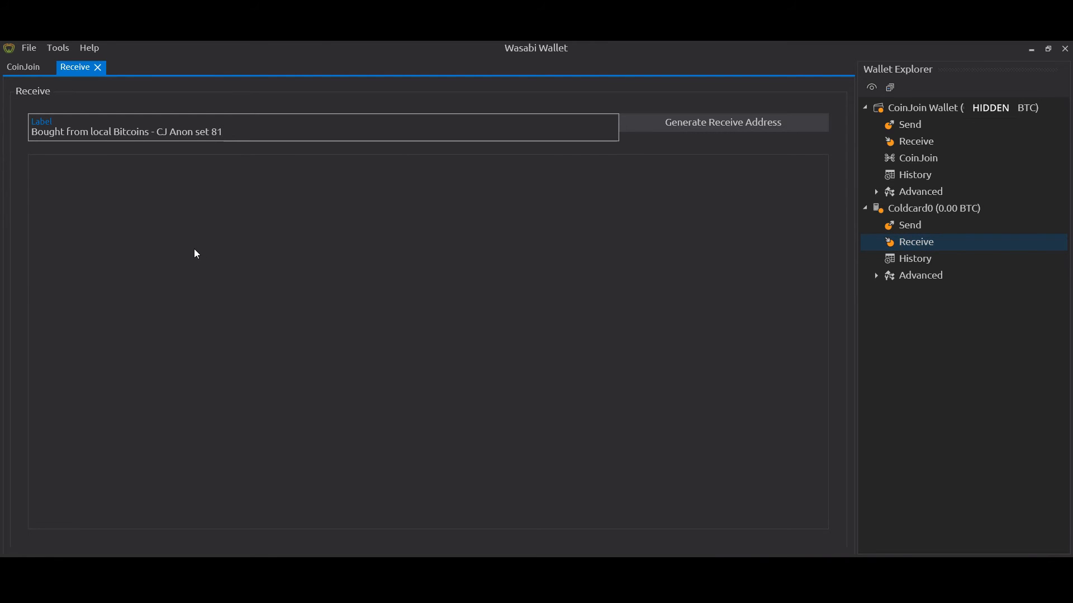
mouse_move(227, 244)
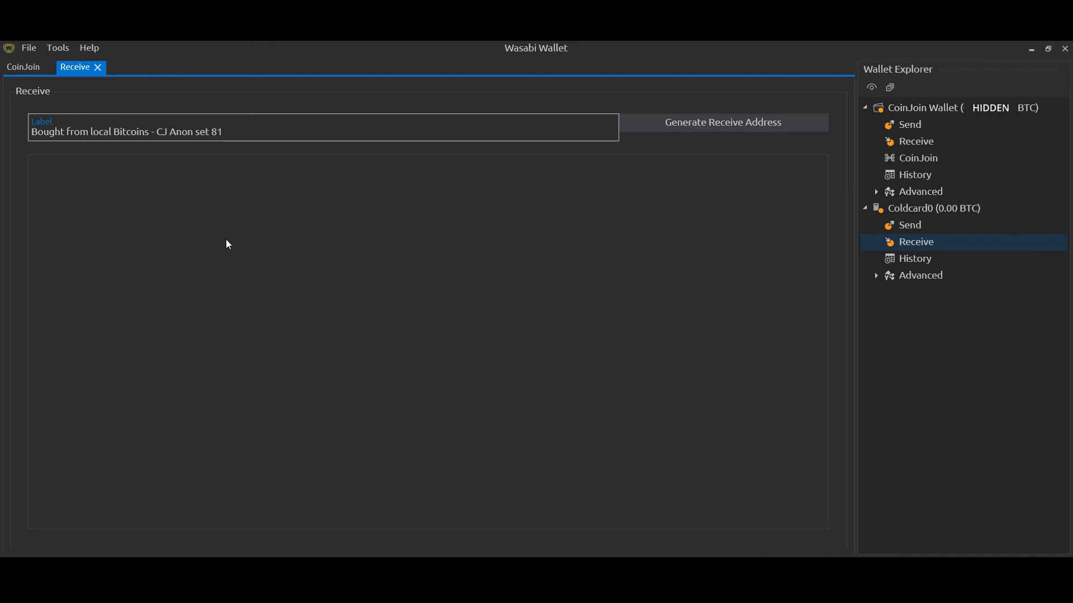
mouse_move(251, 216)
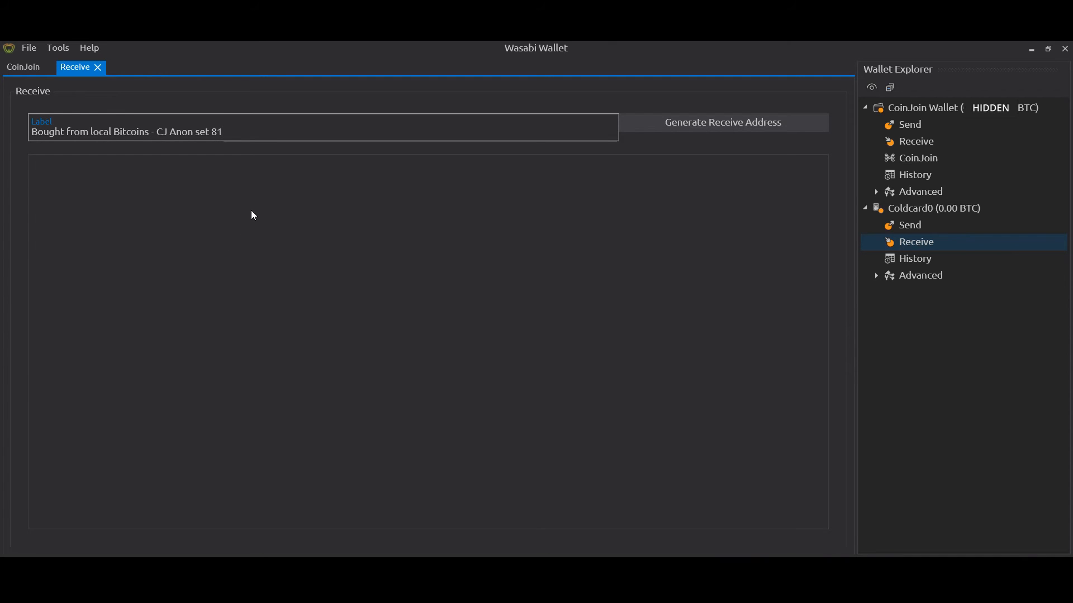
mouse_move(732, 325)
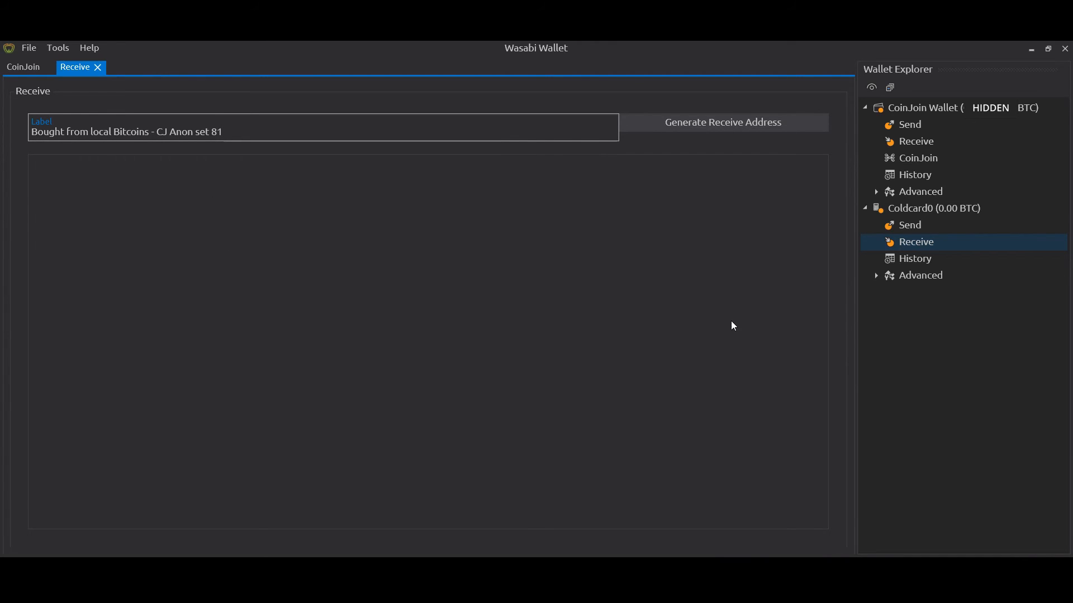
mouse_move(656, 184)
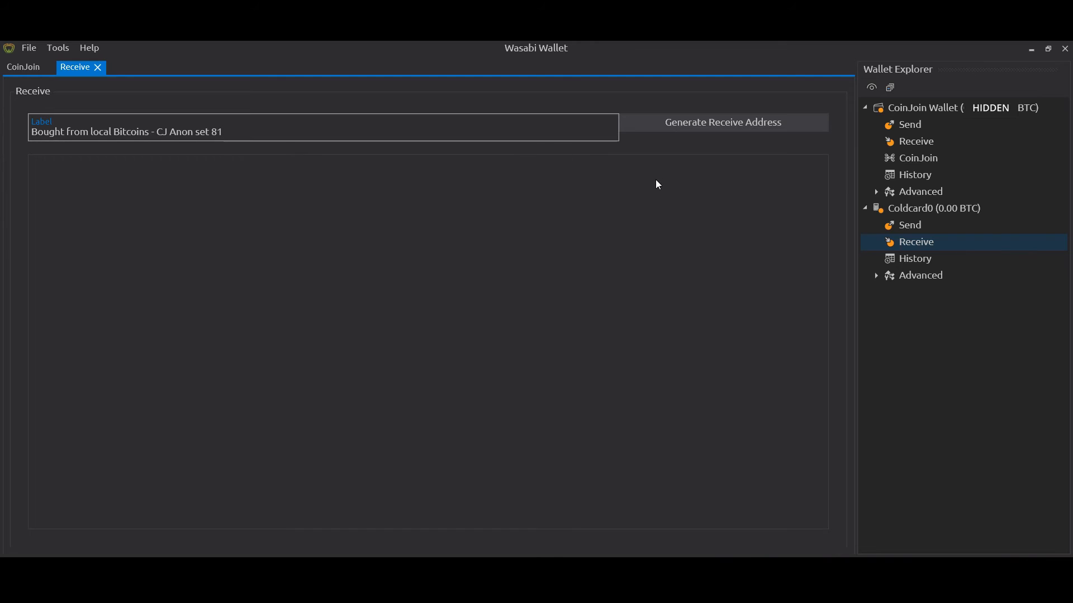
left_click(722, 121)
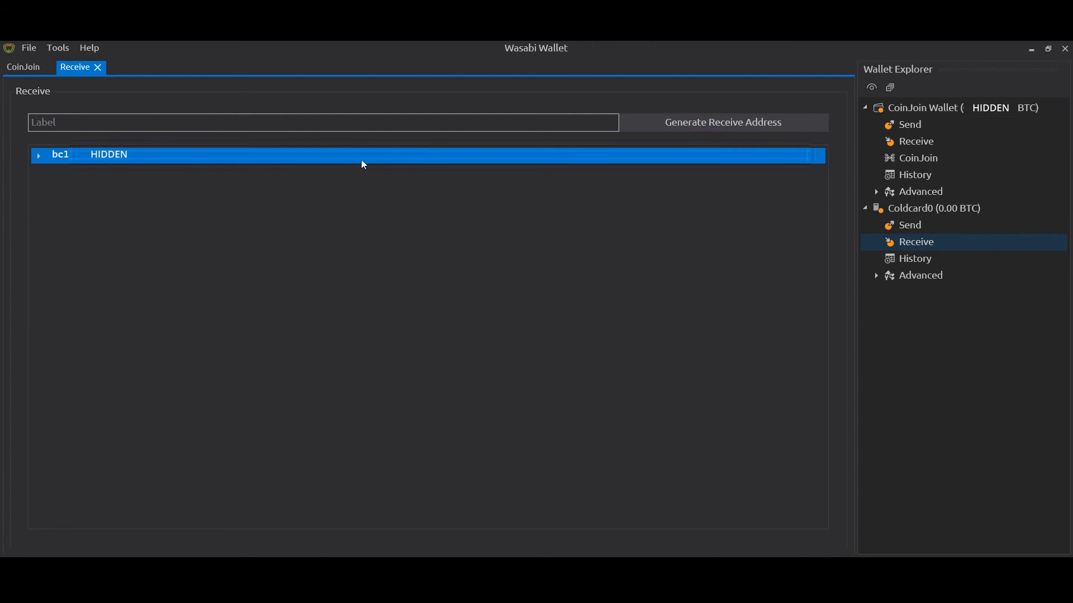
mouse_move(295, 197)
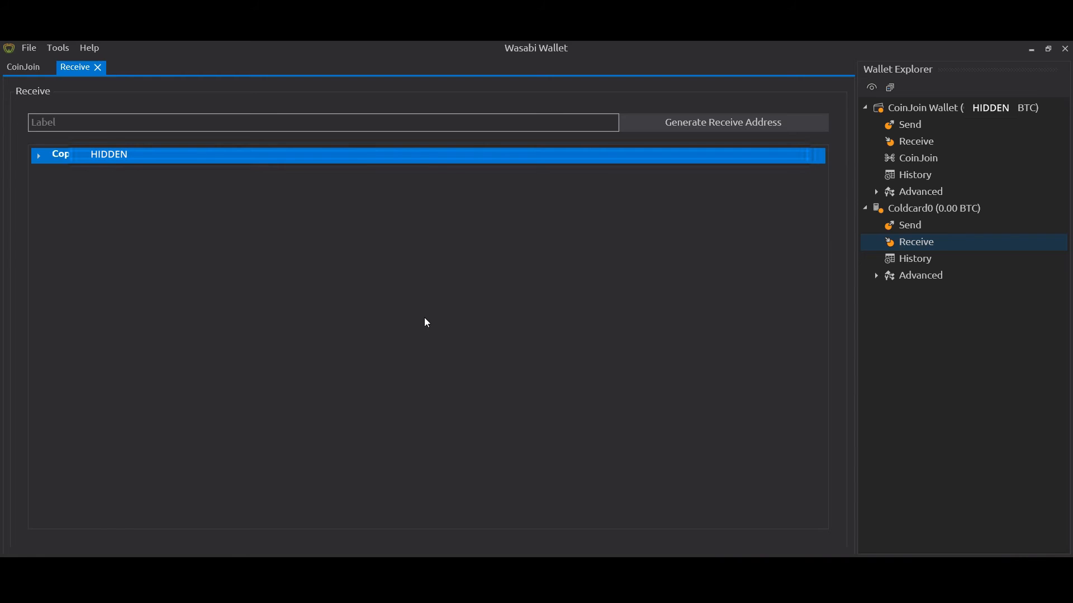
mouse_move(302, 247)
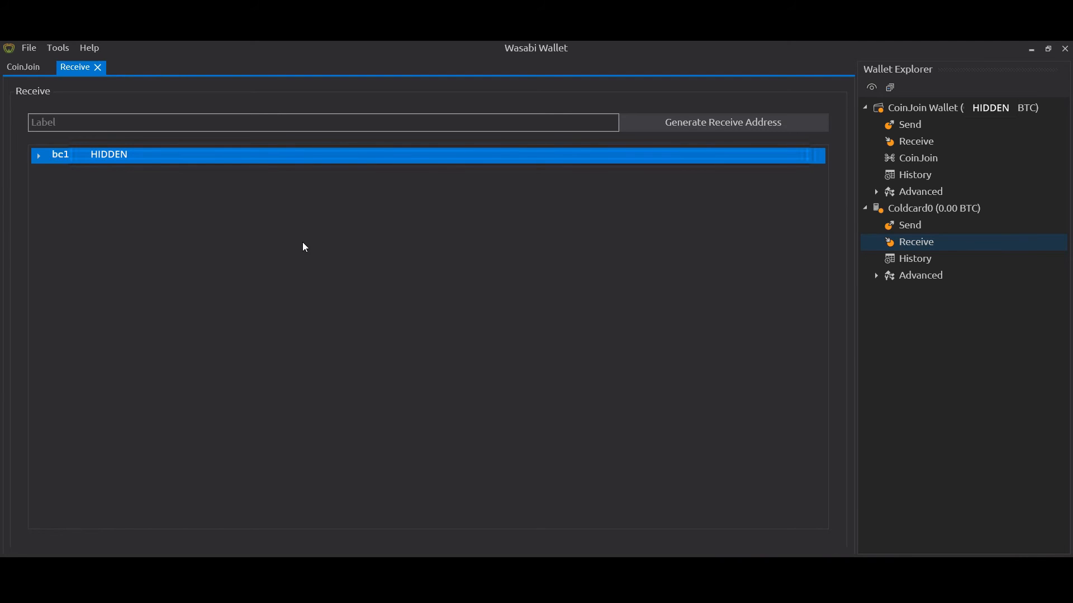
mouse_move(964, 109)
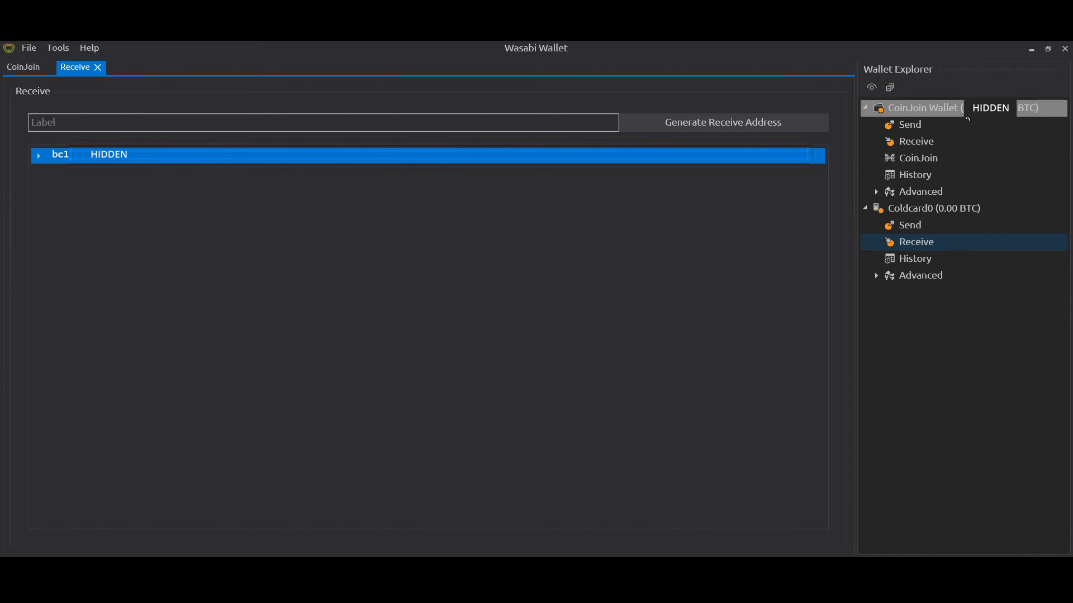
Step: On the CoinJoin Wallet send page select the private coin, with the address pasted and label 'Sent to coldcard'
left_click(910, 124)
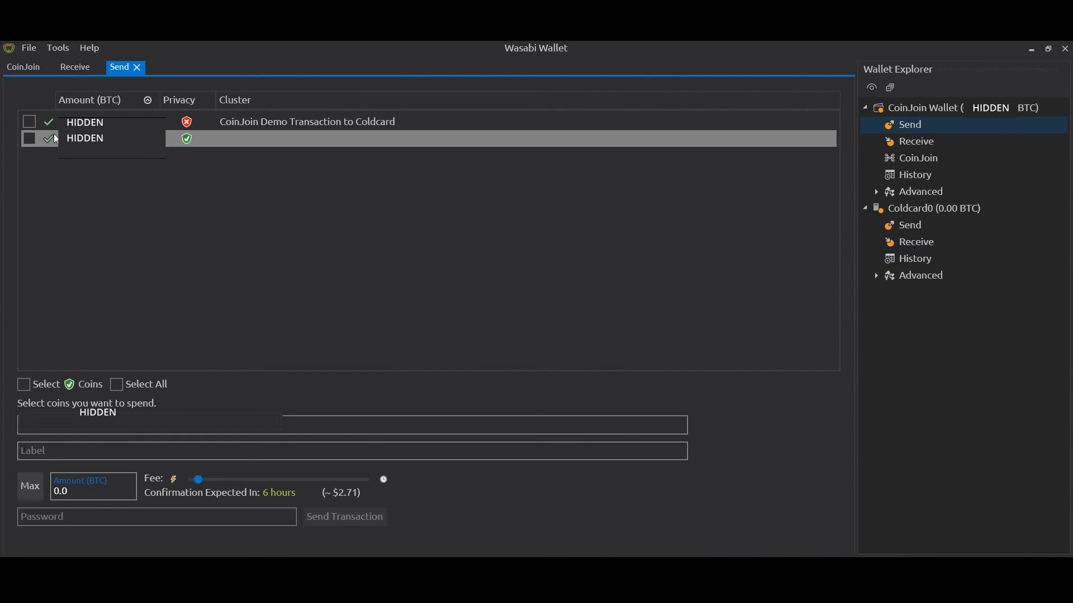
mouse_move(53, 203)
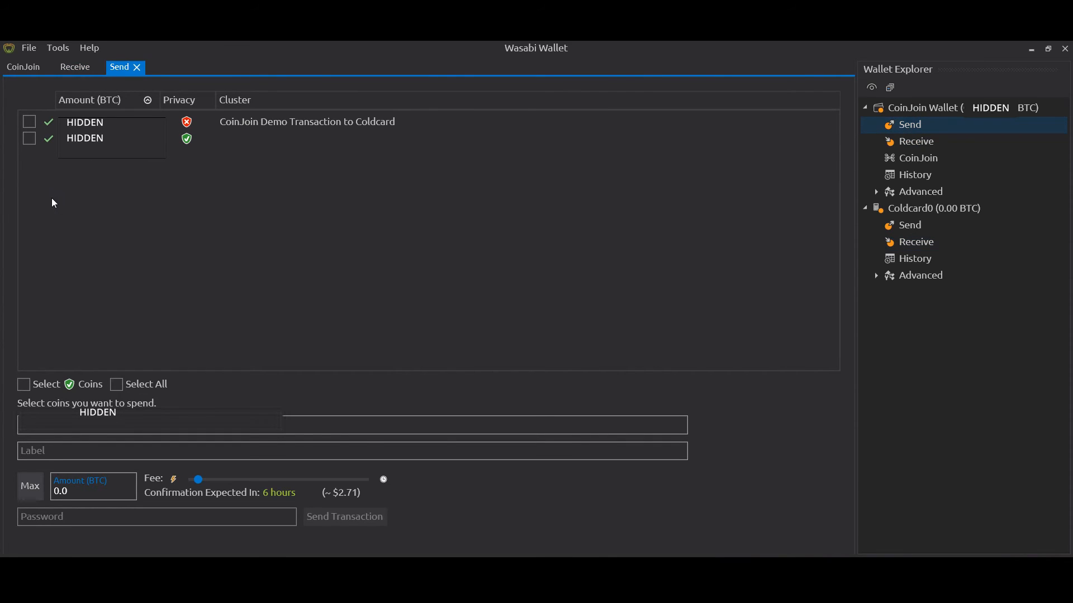
left_click(29, 138)
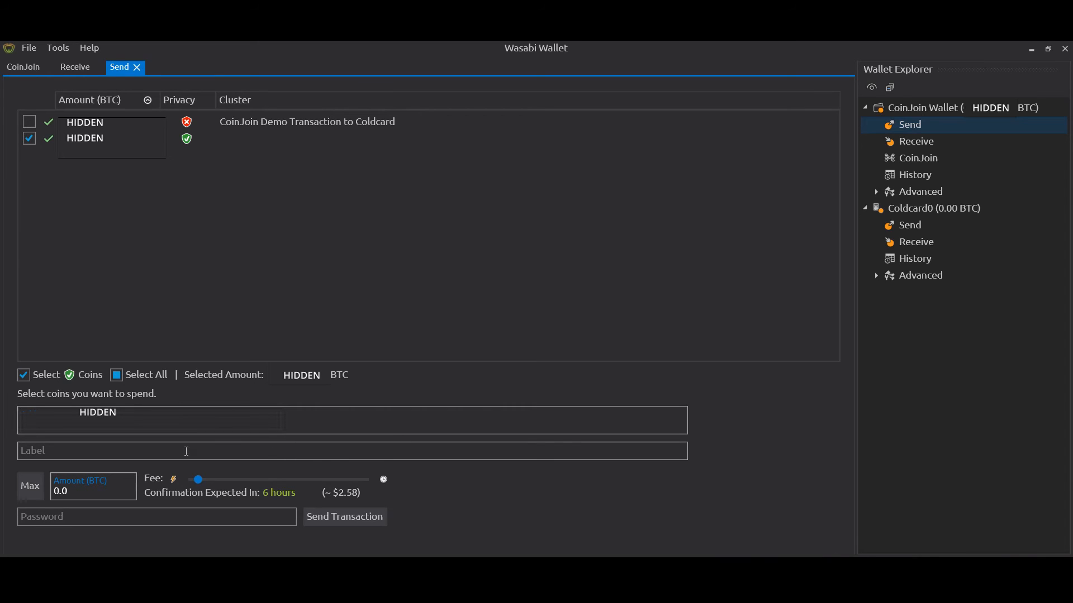
mouse_move(383, 456)
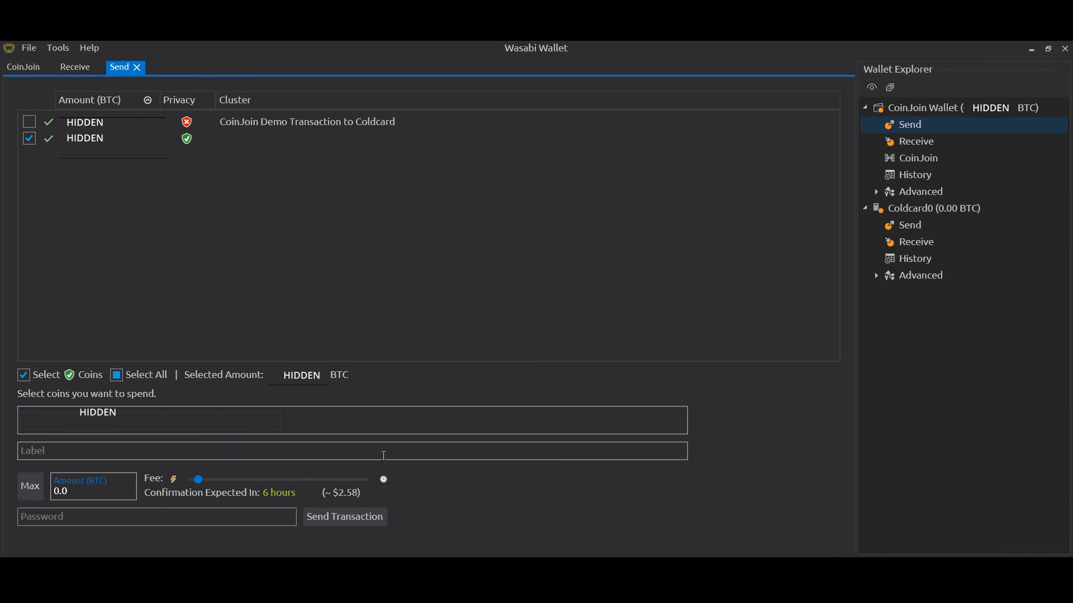
mouse_move(354, 456)
type("Sent to coldca")
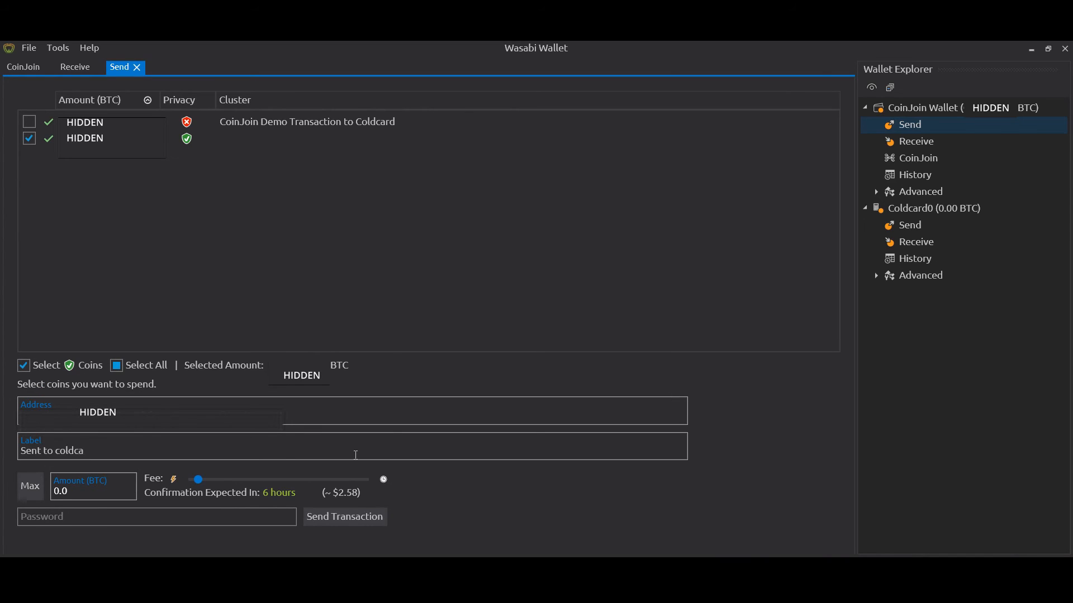
type("rd")
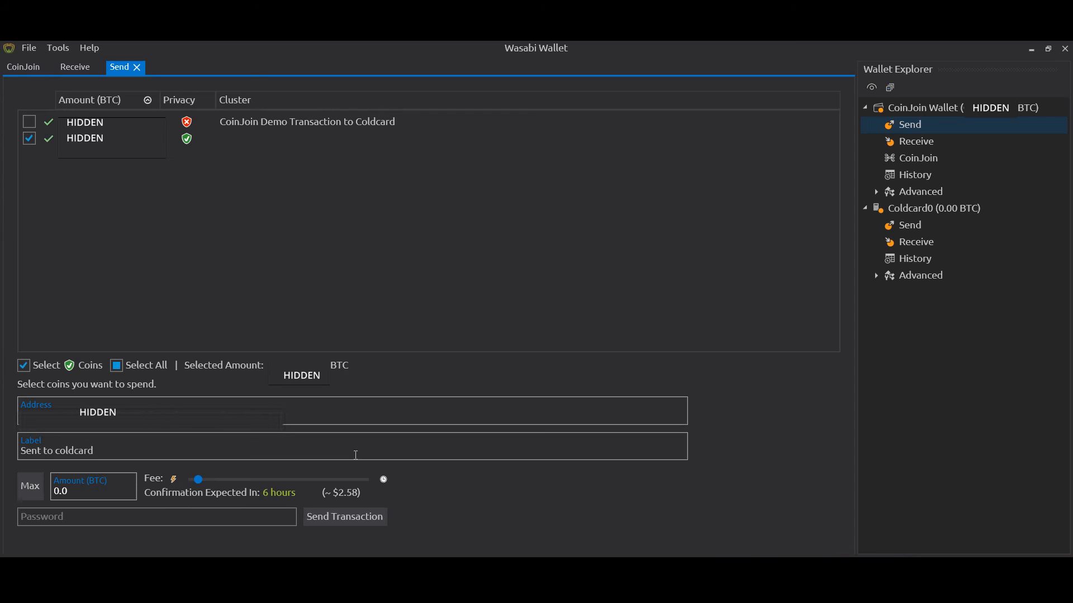
mouse_move(458, 505)
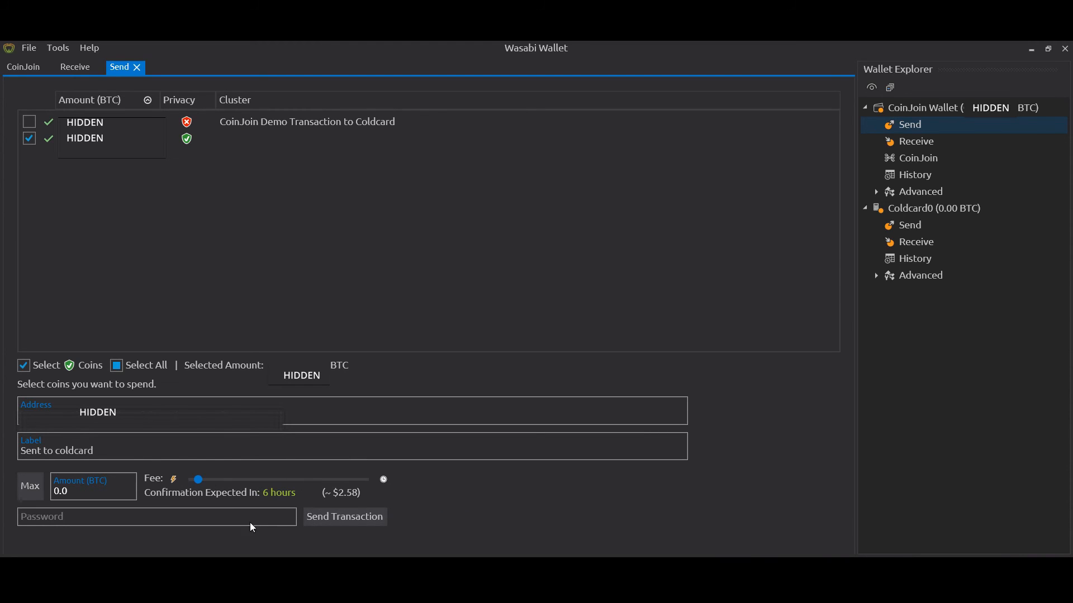
left_click(74, 516)
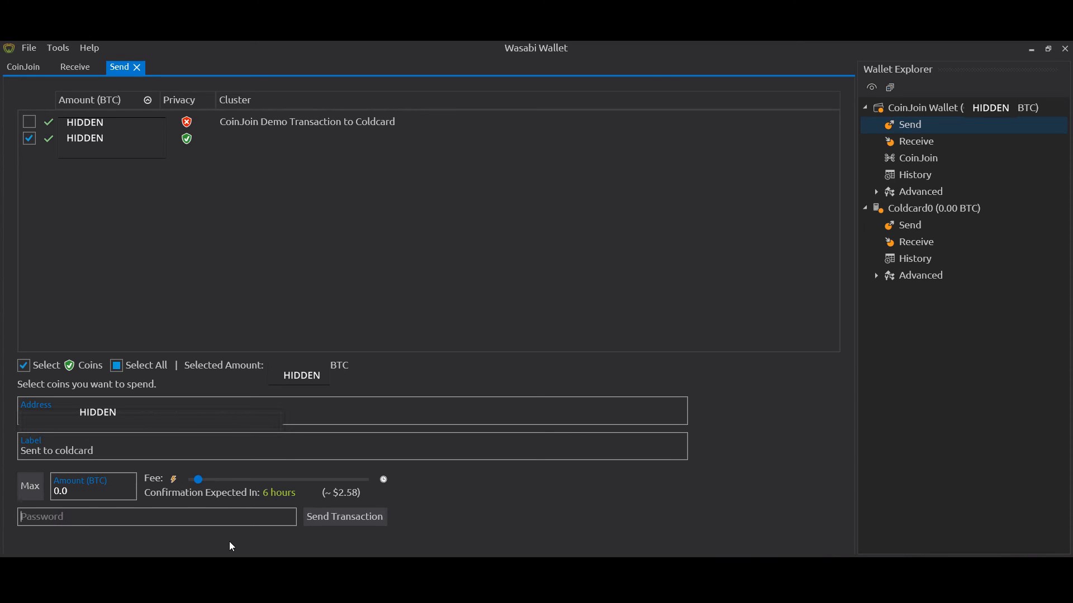
mouse_move(234, 547)
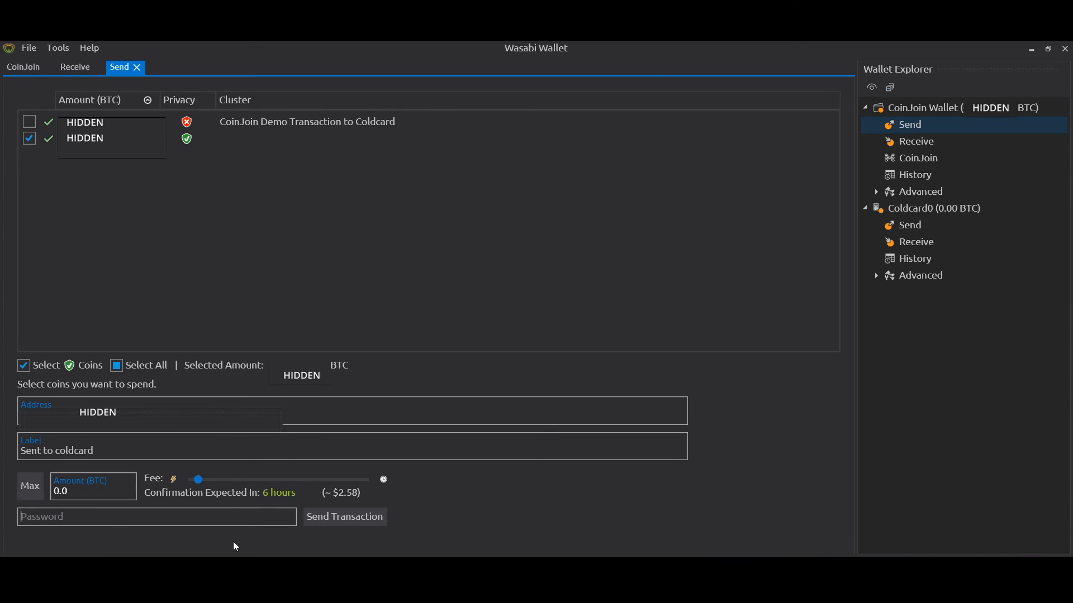
mouse_move(345, 516)
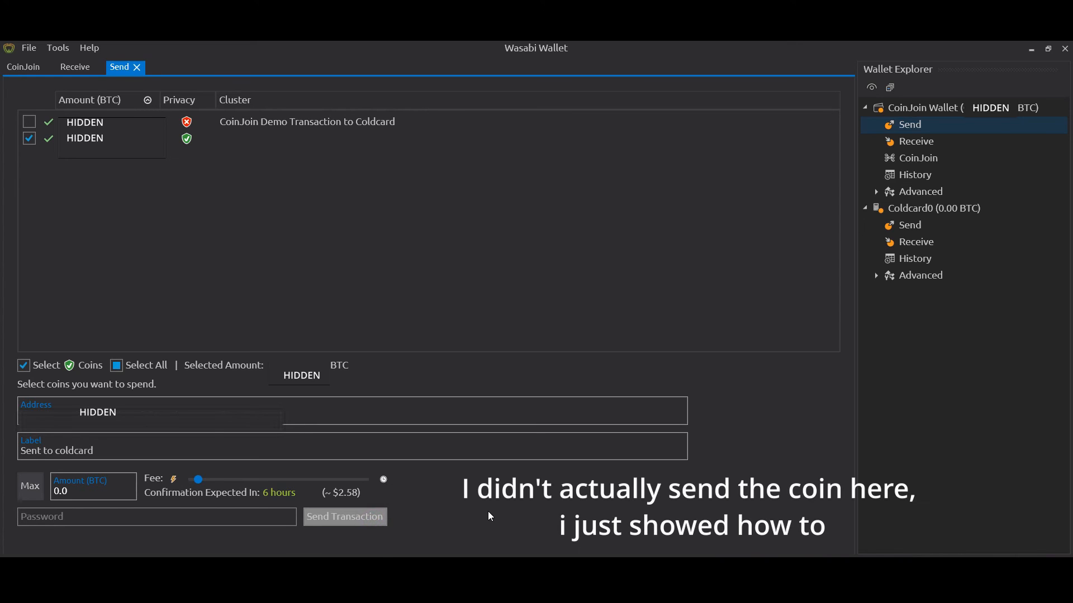
mouse_move(514, 520)
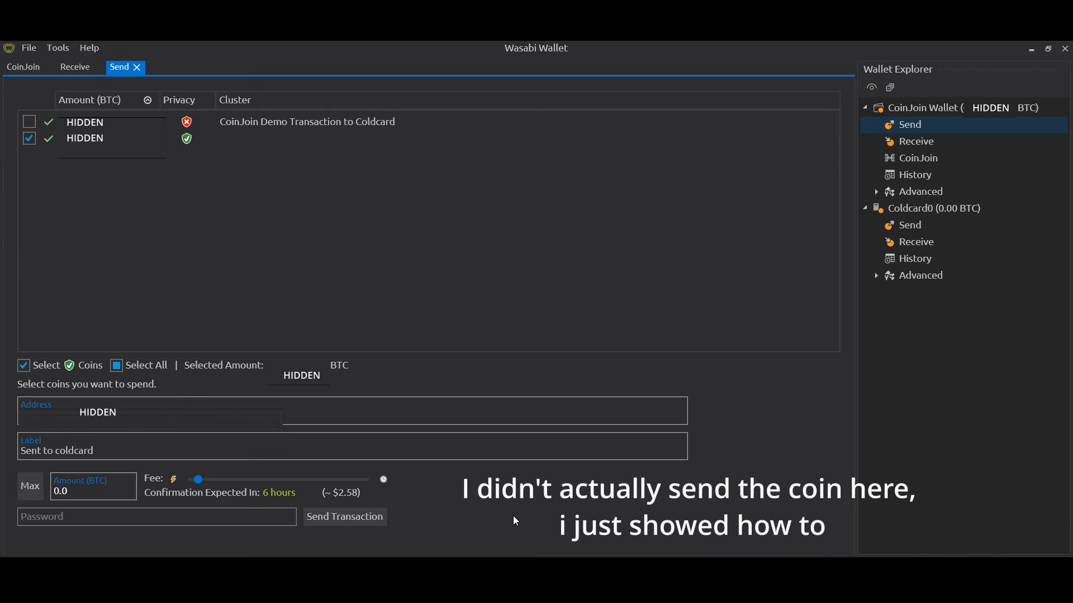
mouse_move(578, 527)
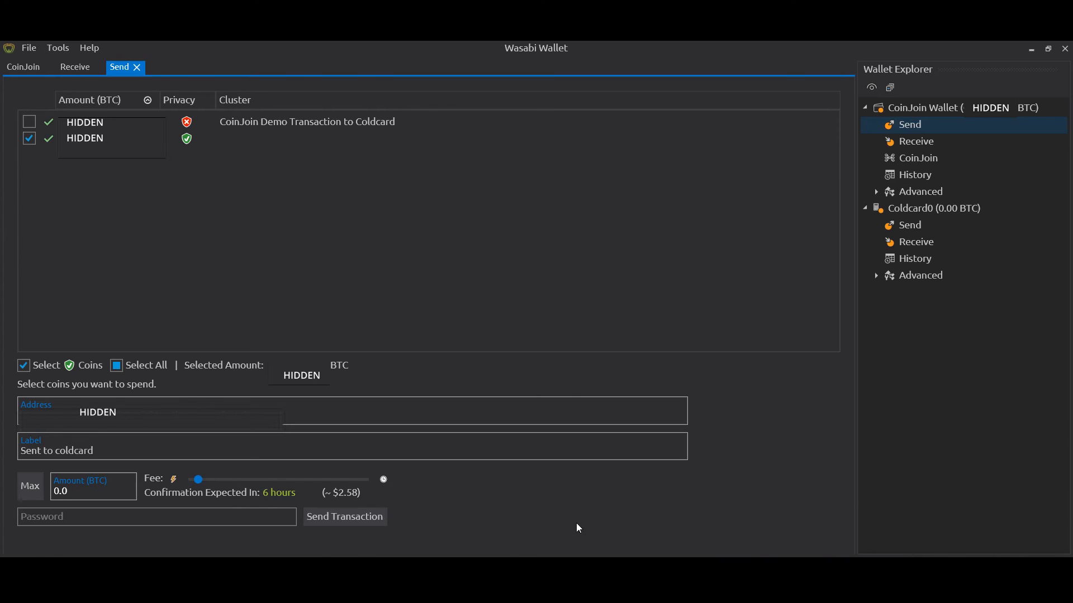
mouse_move(510, 525)
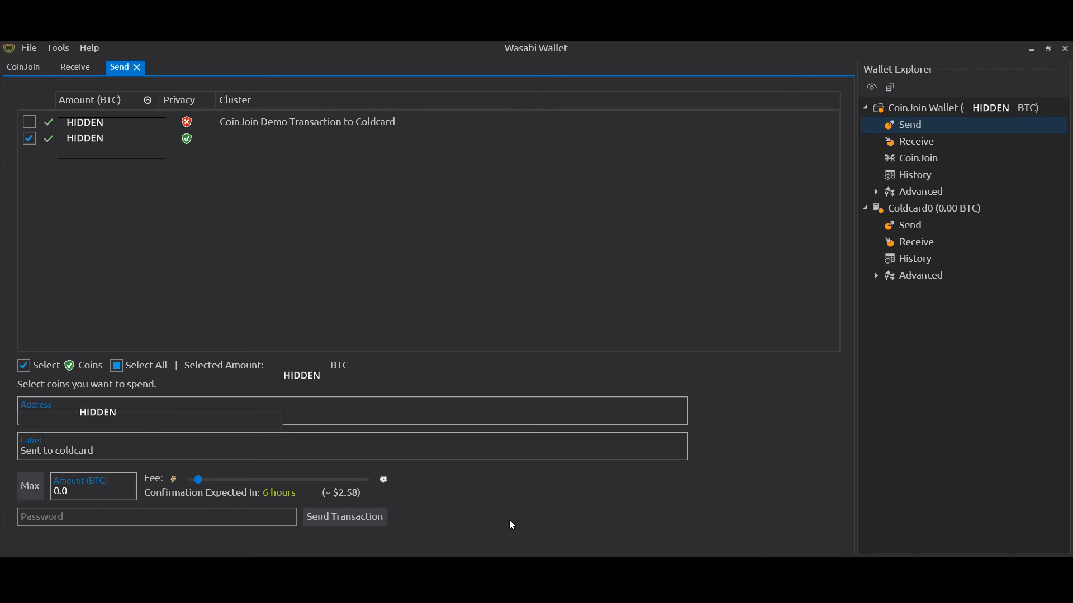
mouse_move(505, 313)
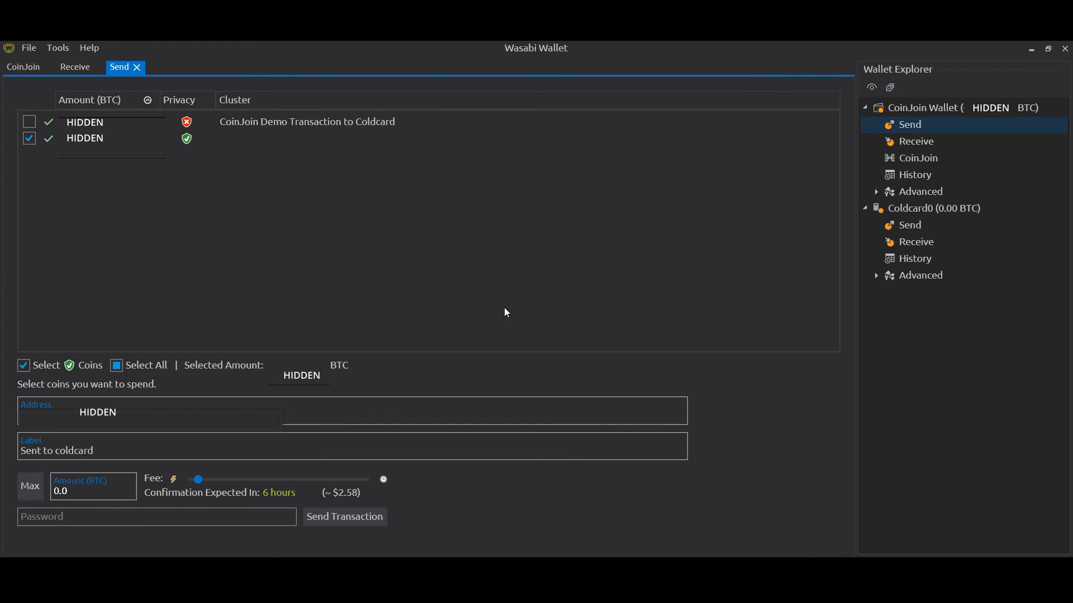
mouse_move(194, 272)
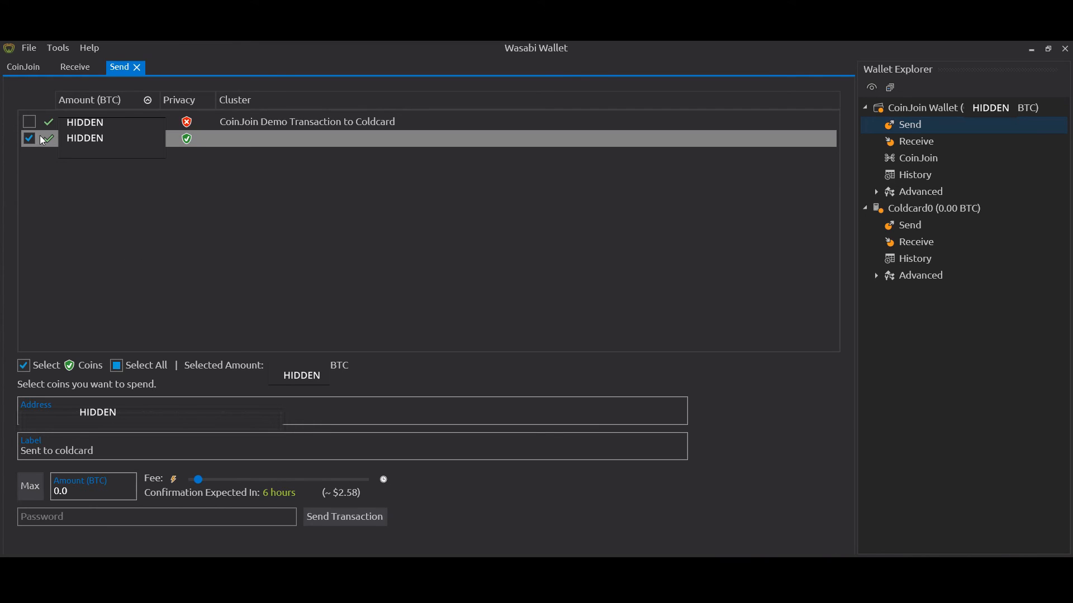
left_click(29, 122)
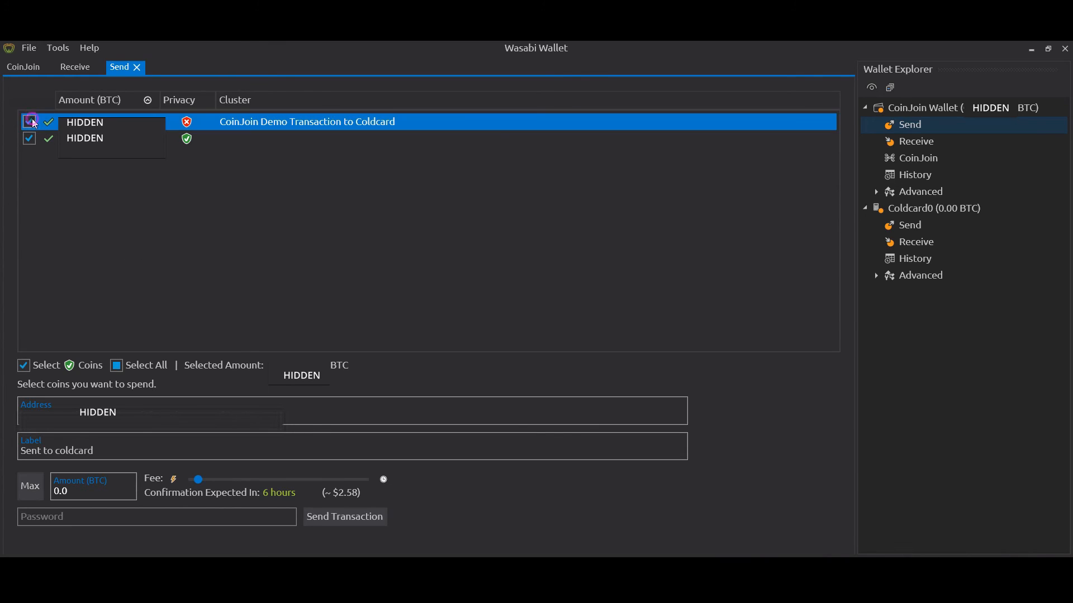
left_click(29, 122)
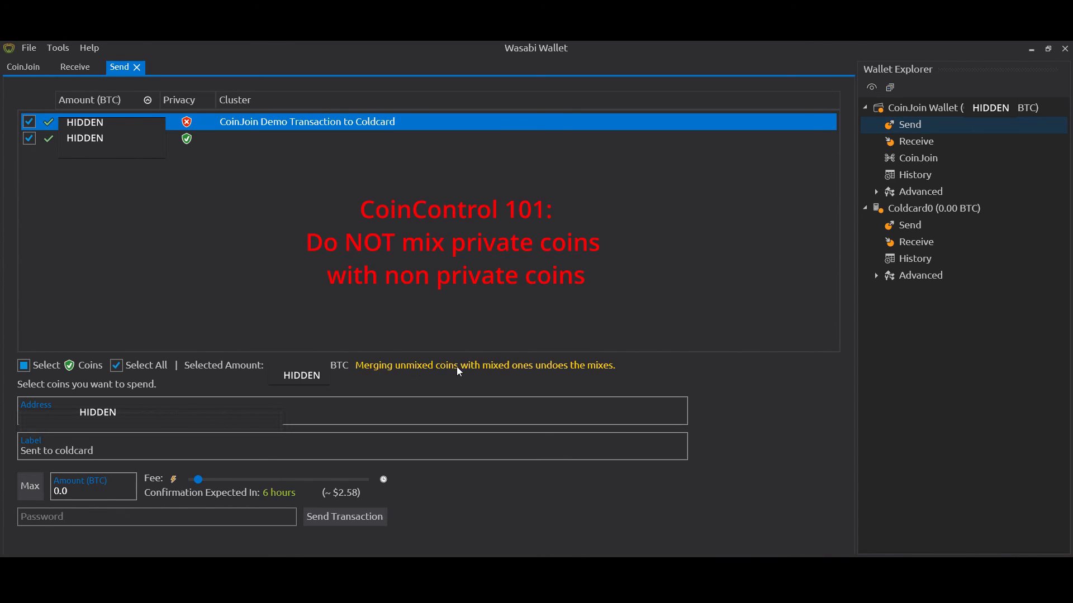
mouse_move(154, 213)
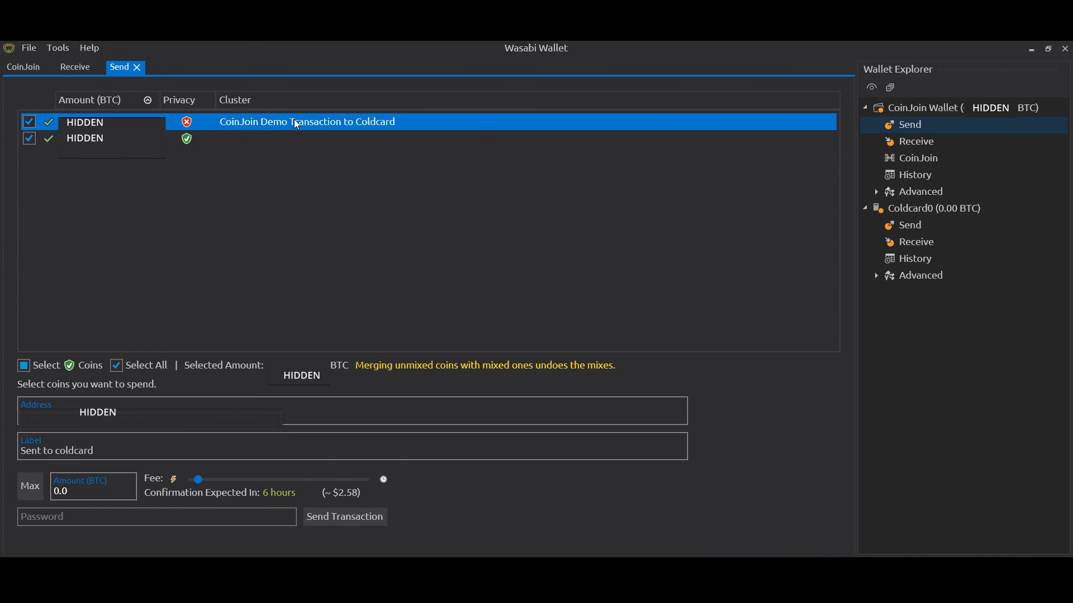
mouse_move(359, 128)
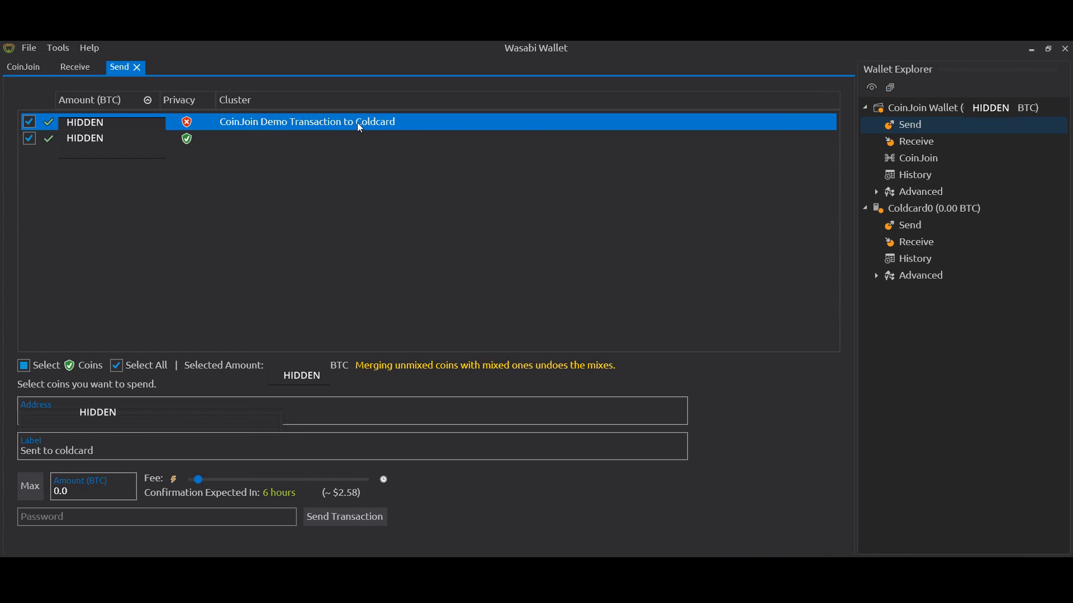
mouse_move(234, 126)
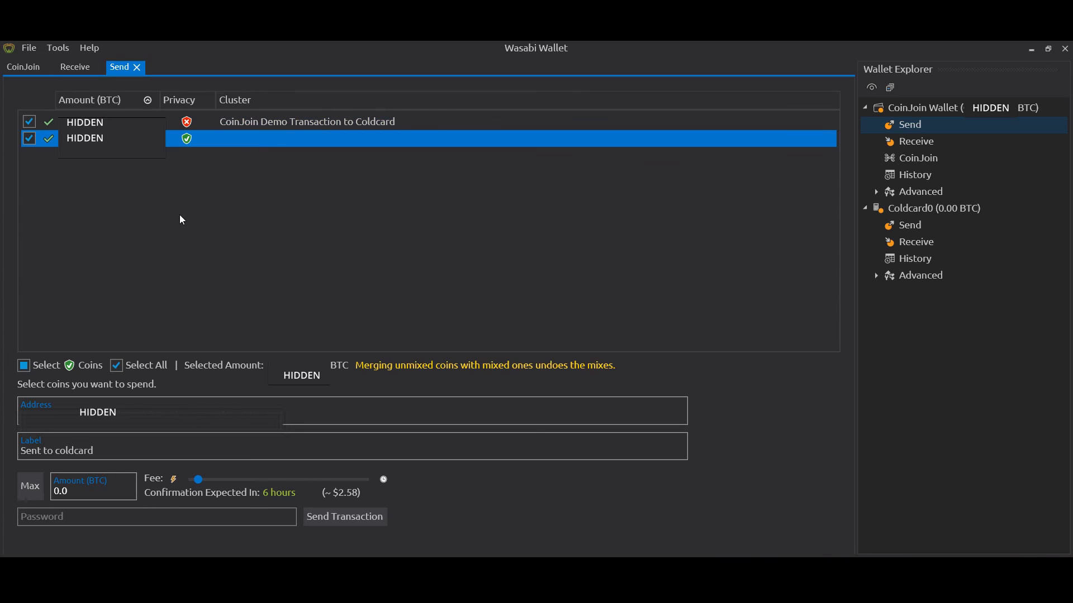
mouse_move(164, 197)
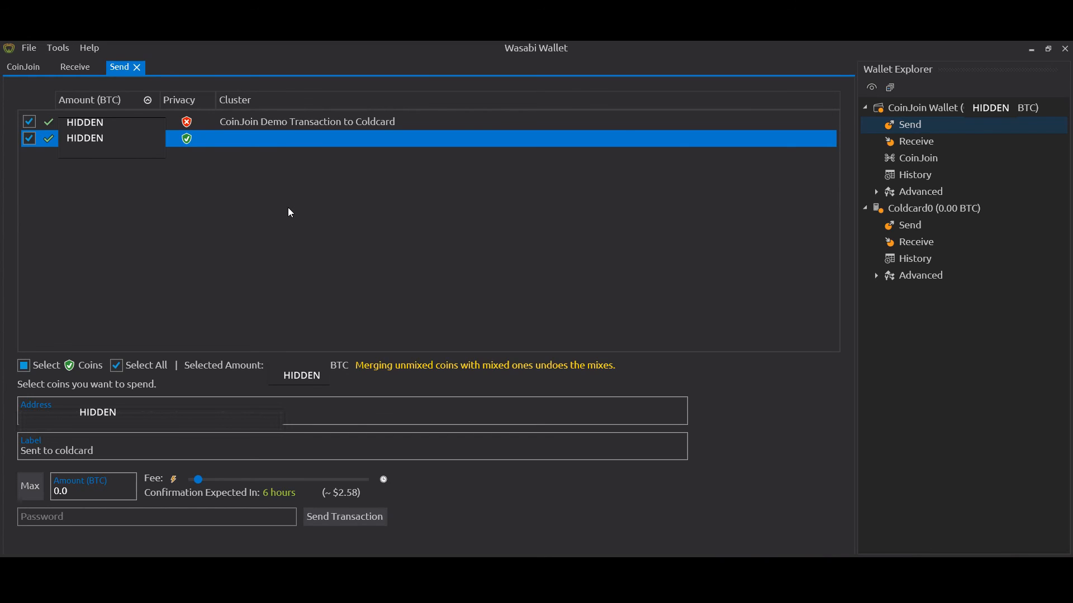
left_click(29, 120)
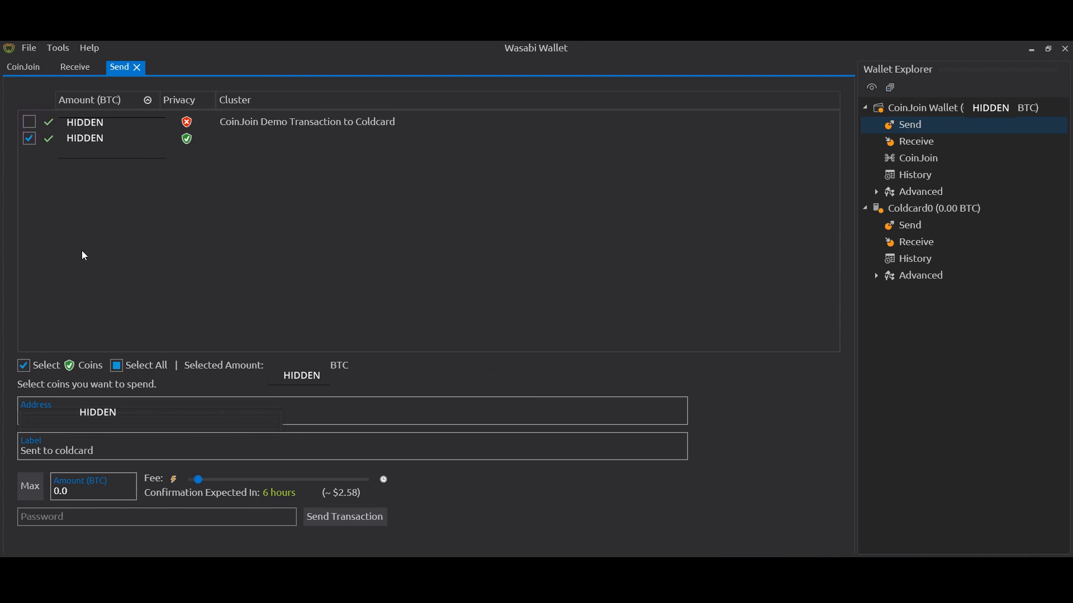
Step: Deselect the private coin, keeping the address and label filled in
left_click(29, 139)
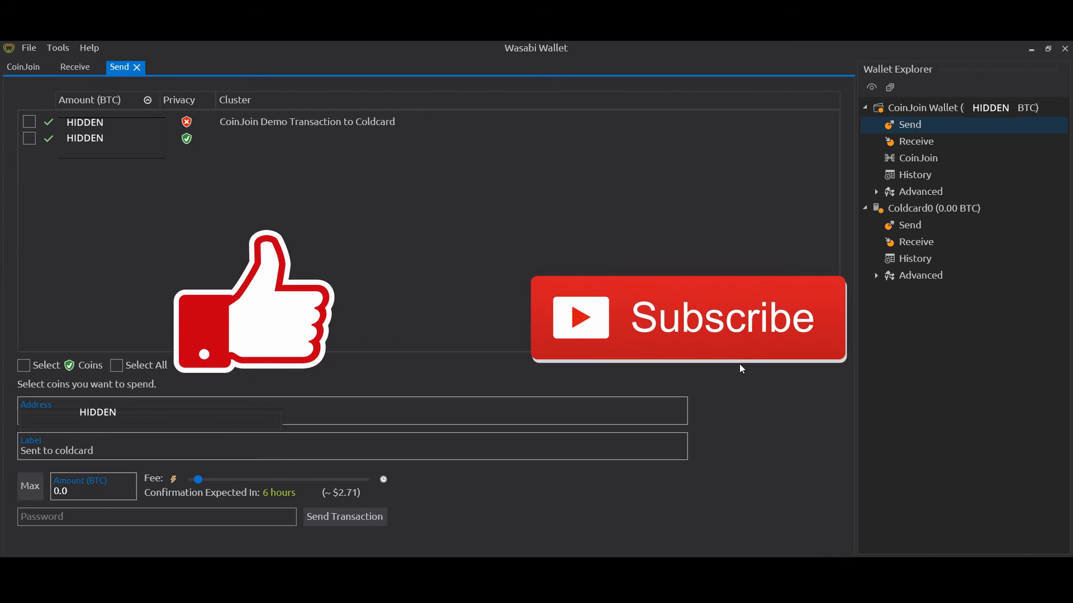
mouse_move(738, 398)
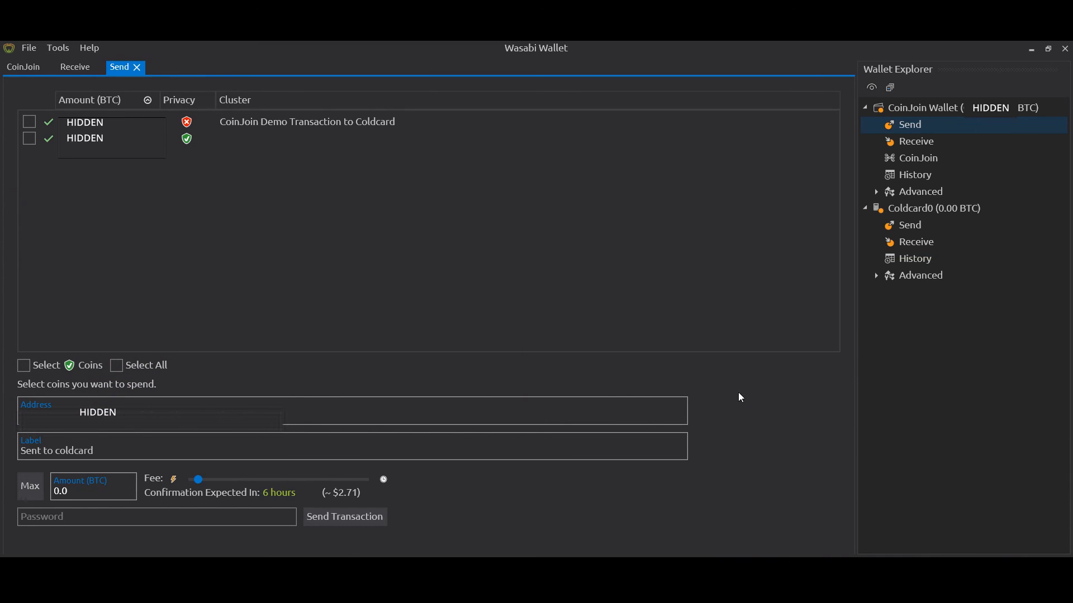
mouse_move(742, 403)
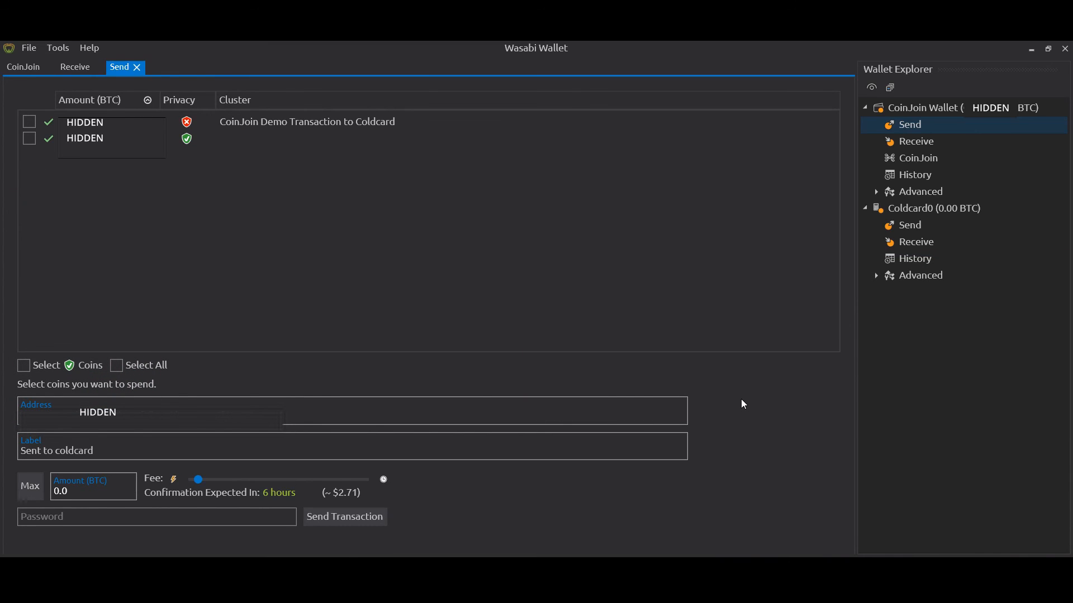
mouse_move(775, 422)
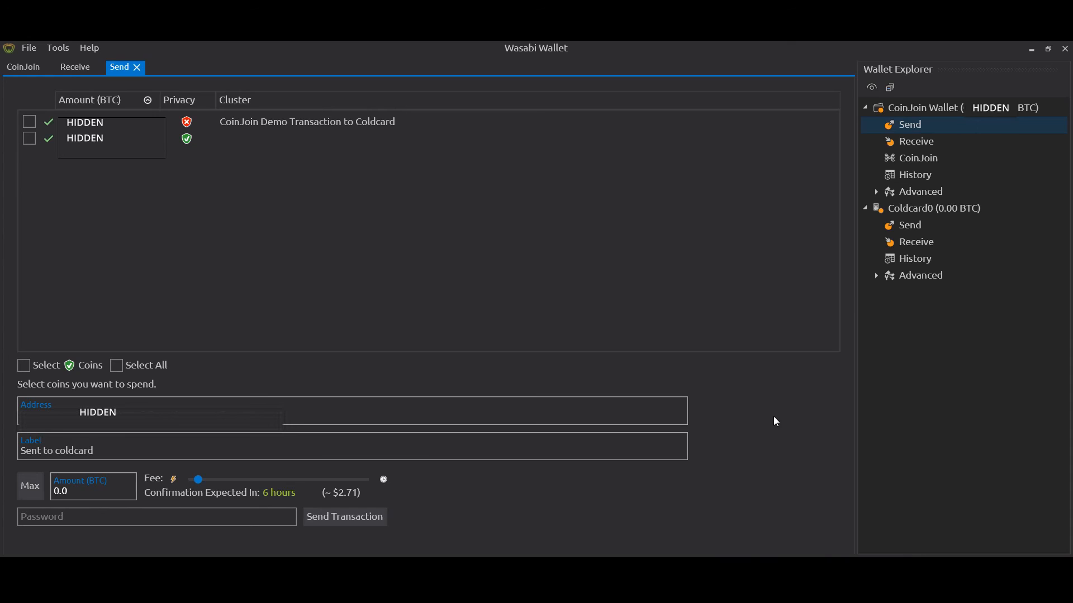